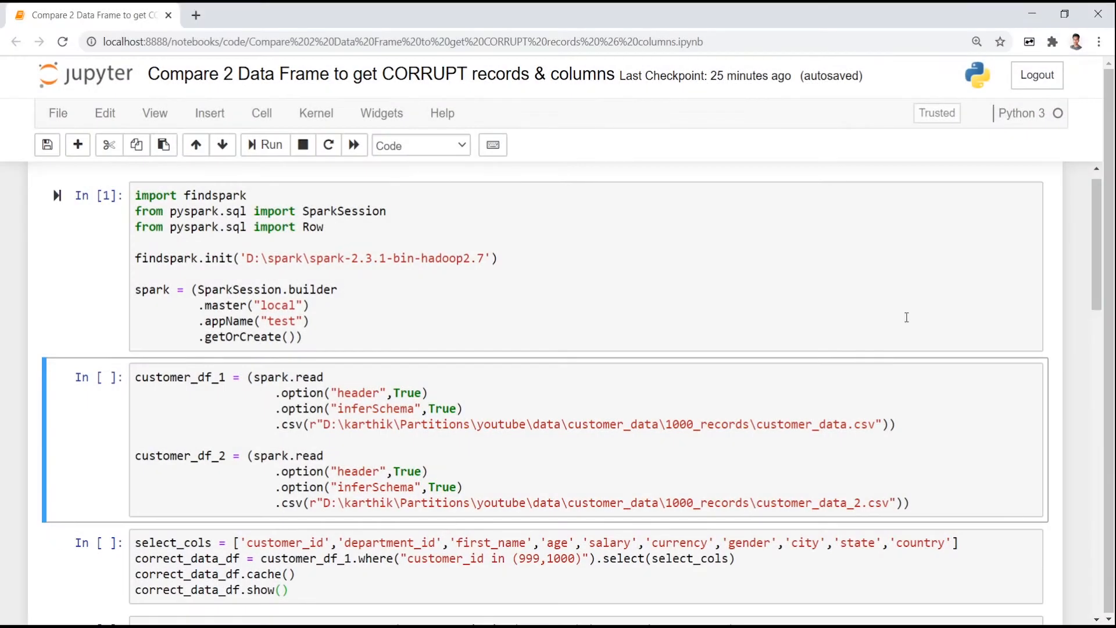
pyautogui.moveTo(659, 263)
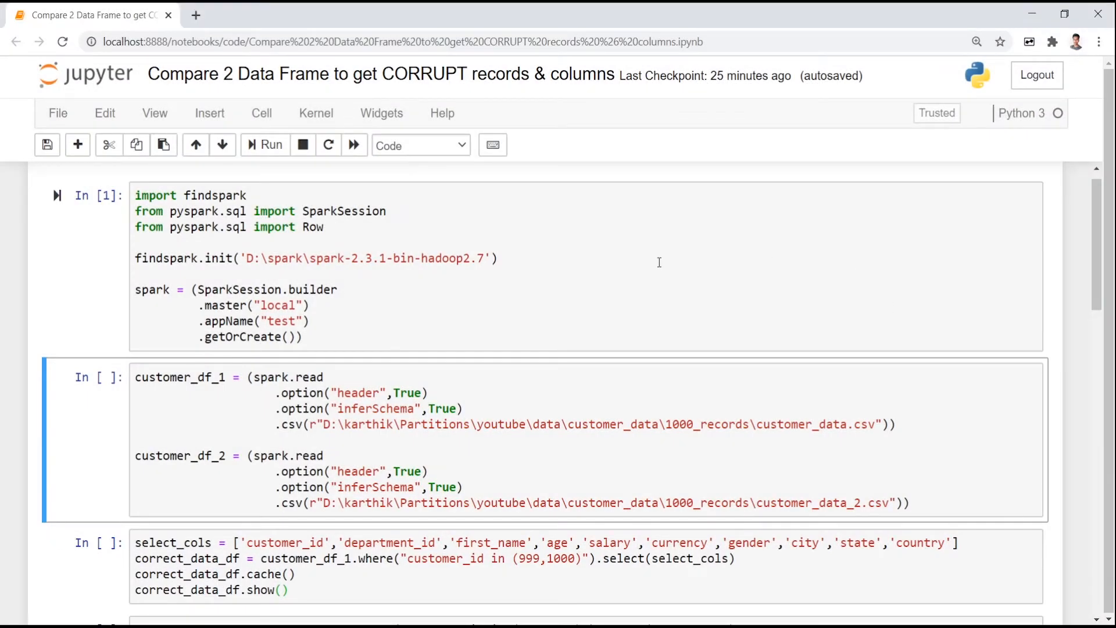
# Run the cell reading customer_data.csv and customer_data_2.csv into the two DataFrames
pyautogui.click(484, 441)
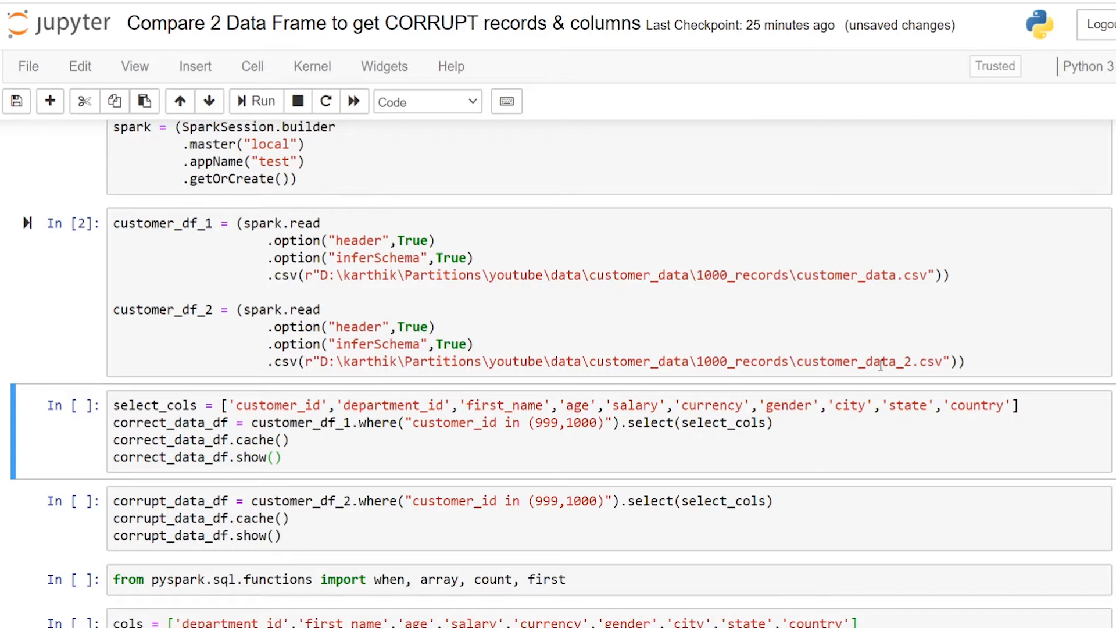
pyautogui.moveTo(891, 354)
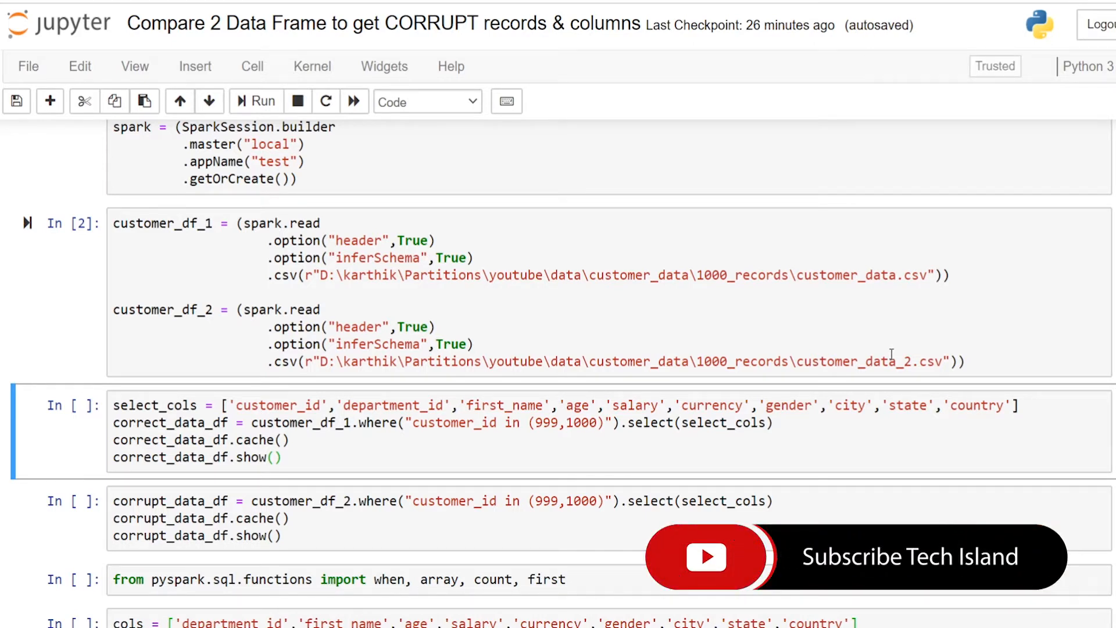
pyautogui.moveTo(823, 337)
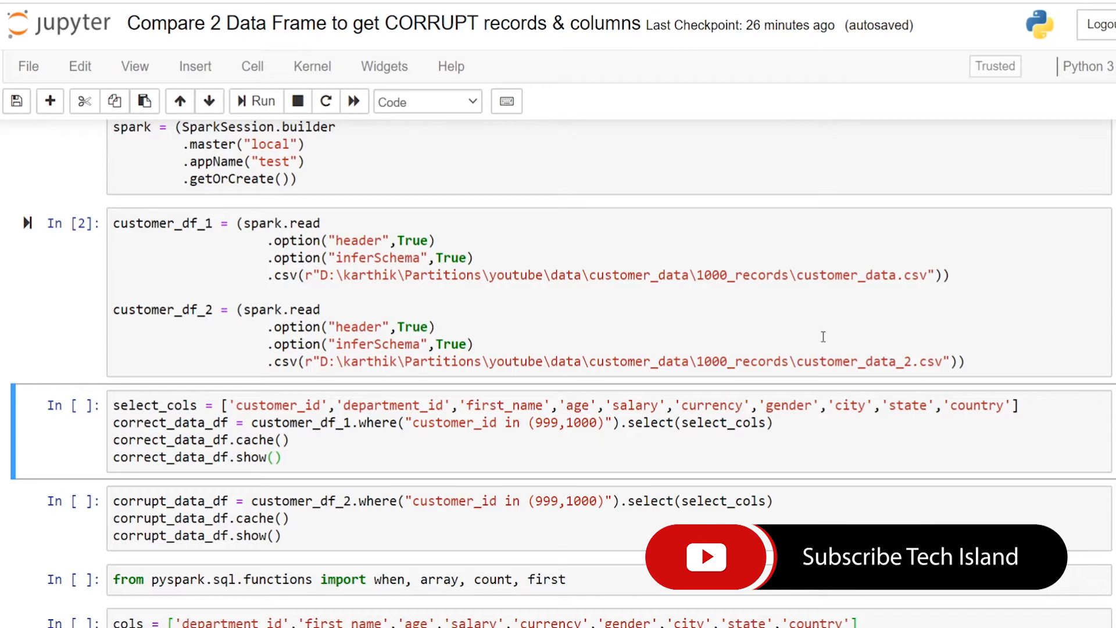
pyautogui.scroll(-3)
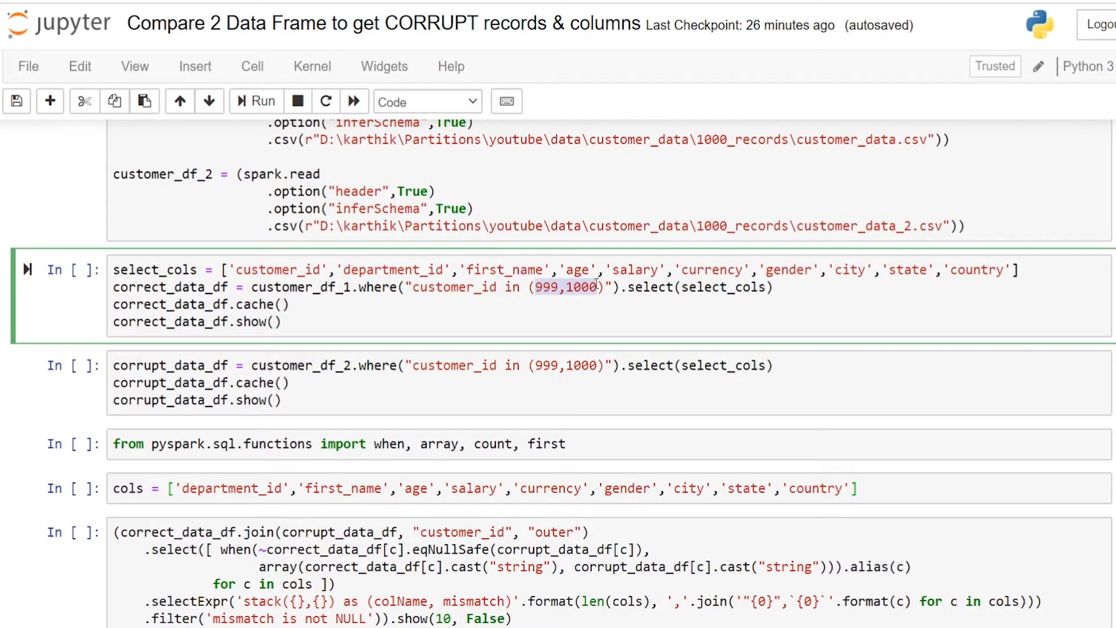
# Run the correct-records cell and highlight the corrupted department_id and currency values
pyautogui.click(443, 287)
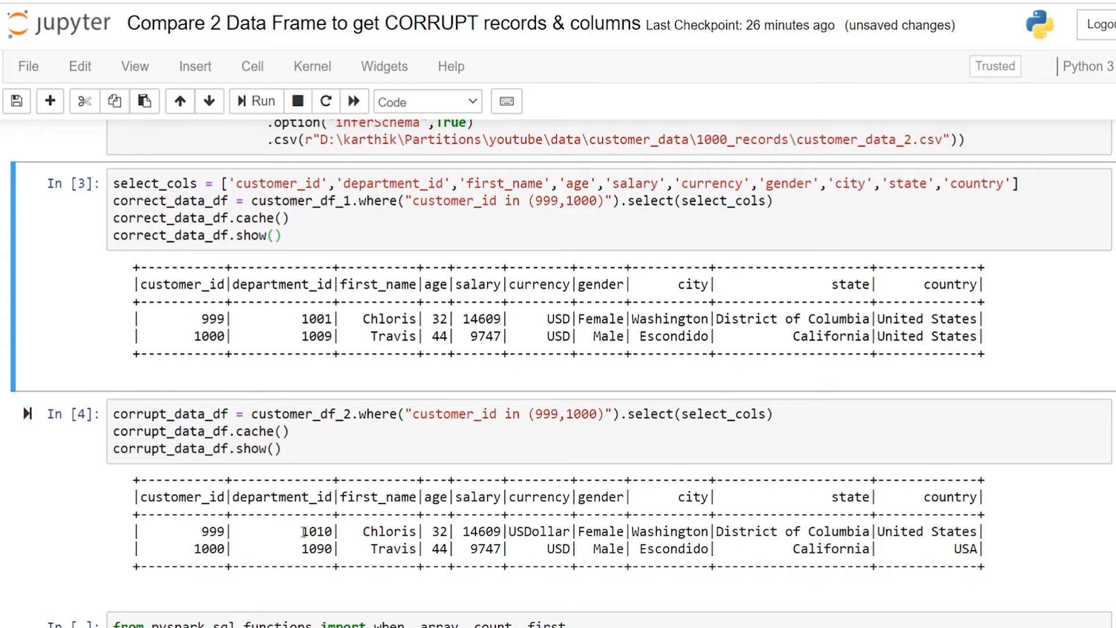
pyautogui.doubleClick(315, 336)
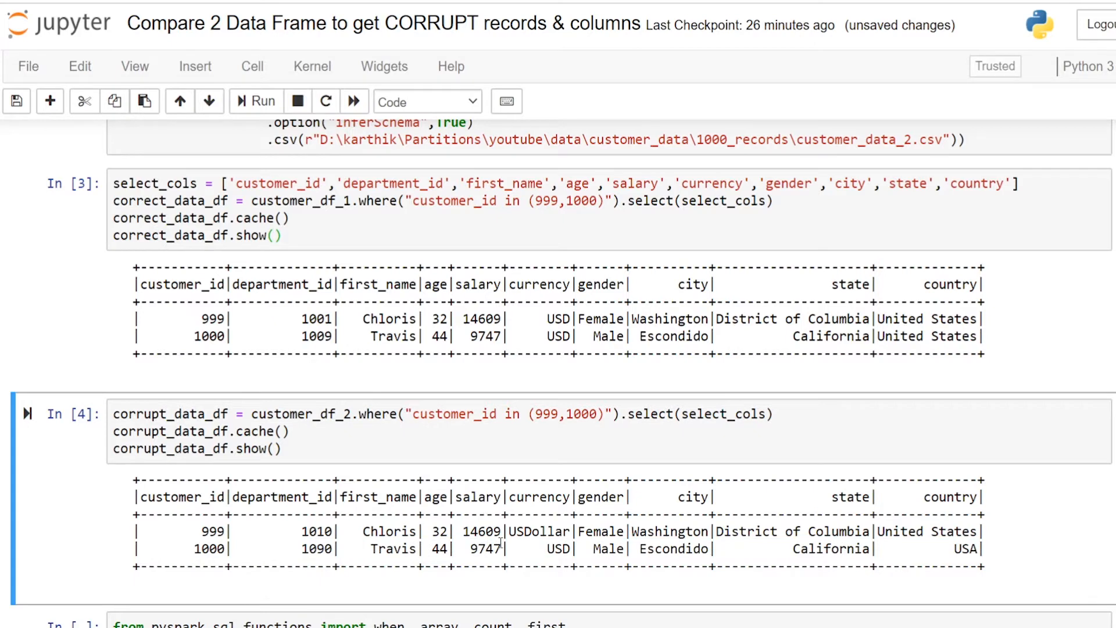
pyautogui.moveTo(548, 495)
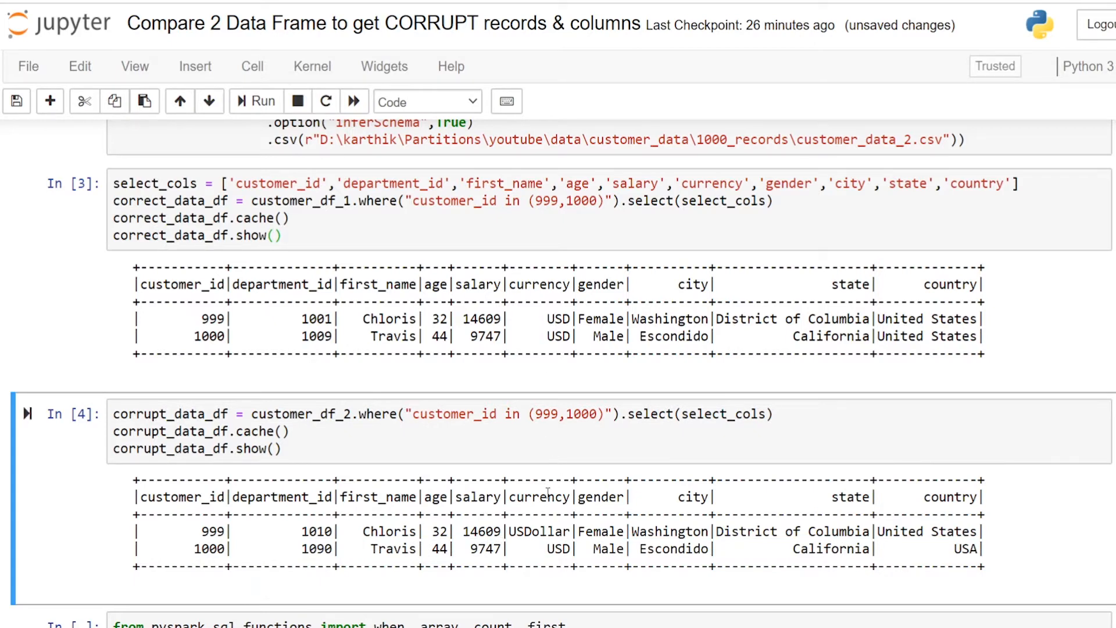
pyautogui.doubleClick(538, 532)
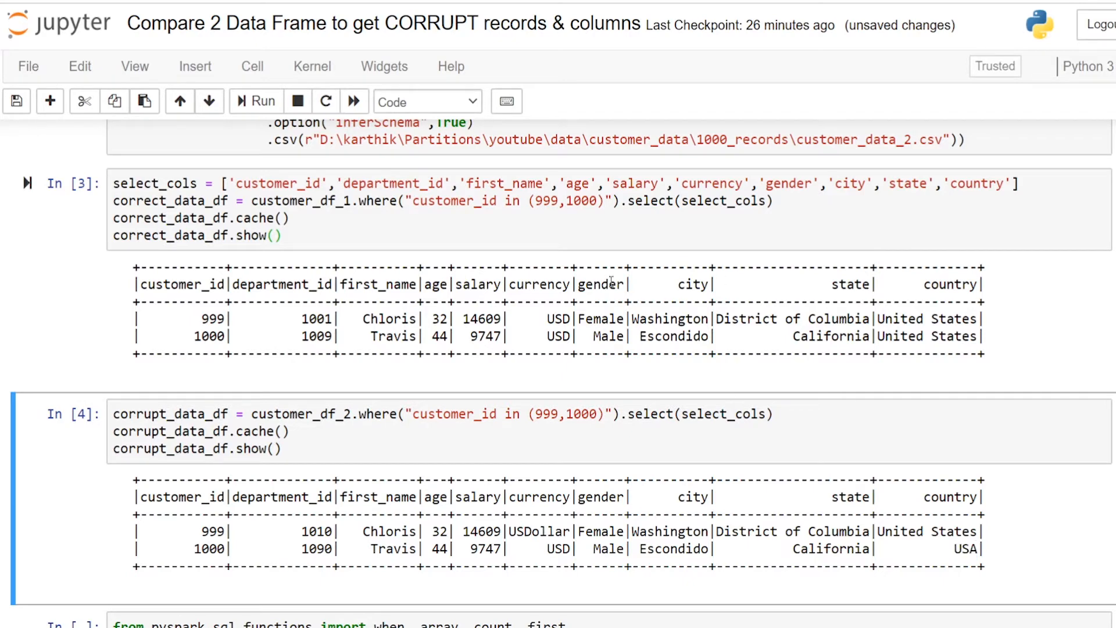
pyautogui.scroll(-3)
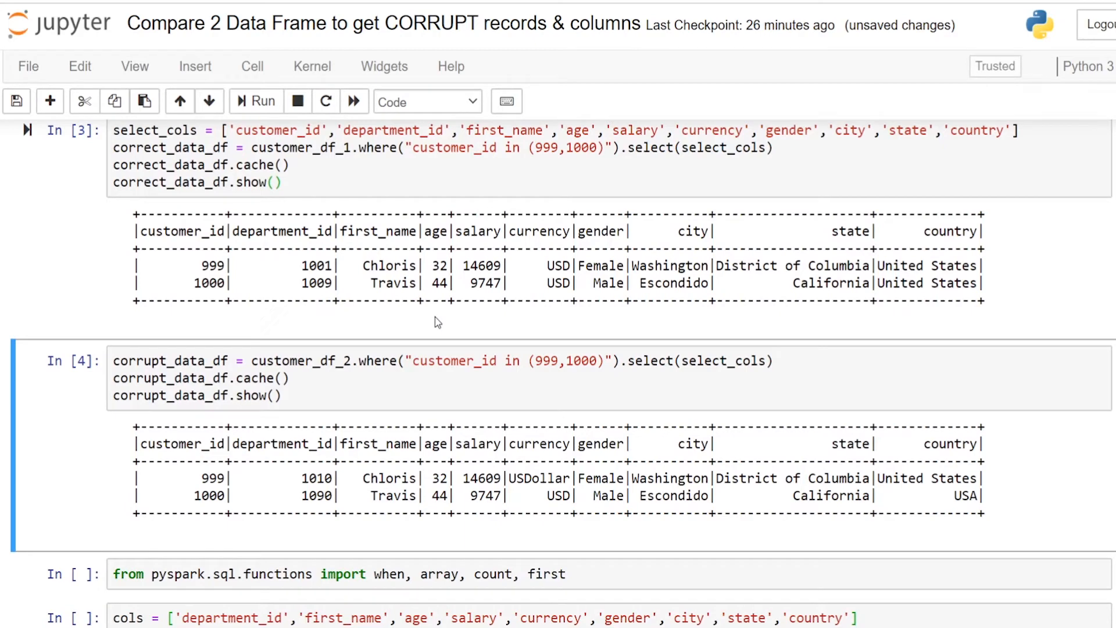
pyautogui.moveTo(400, 317)
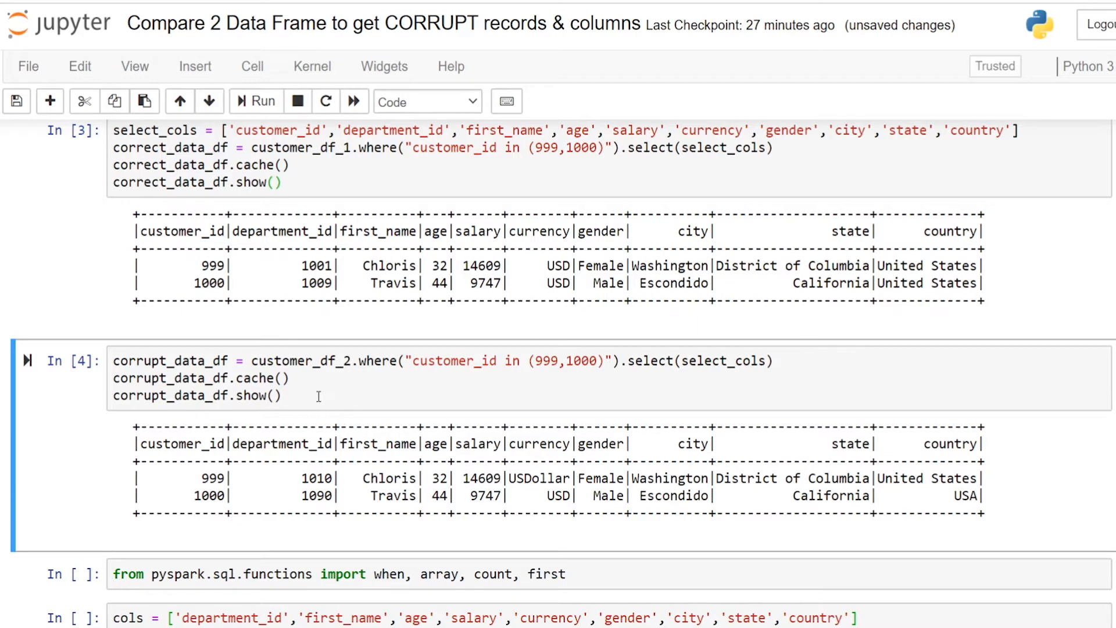
pyautogui.moveTo(509, 421)
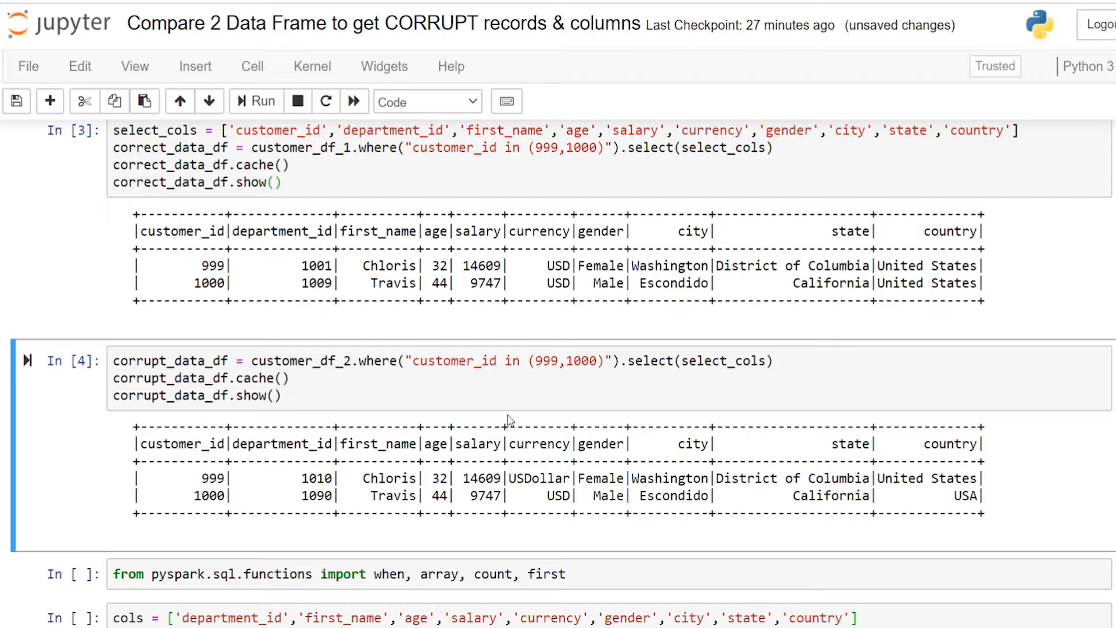
# Scroll down past the import and cols cells to the join/select/stack/filter query
pyautogui.scroll(-3)
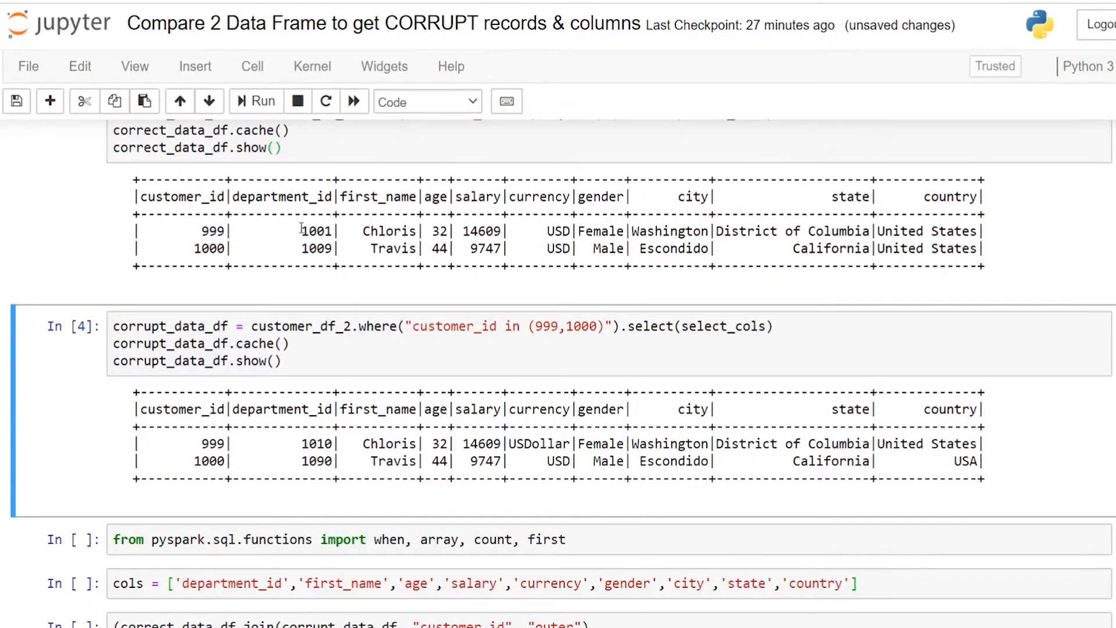
pyautogui.scroll(-3)
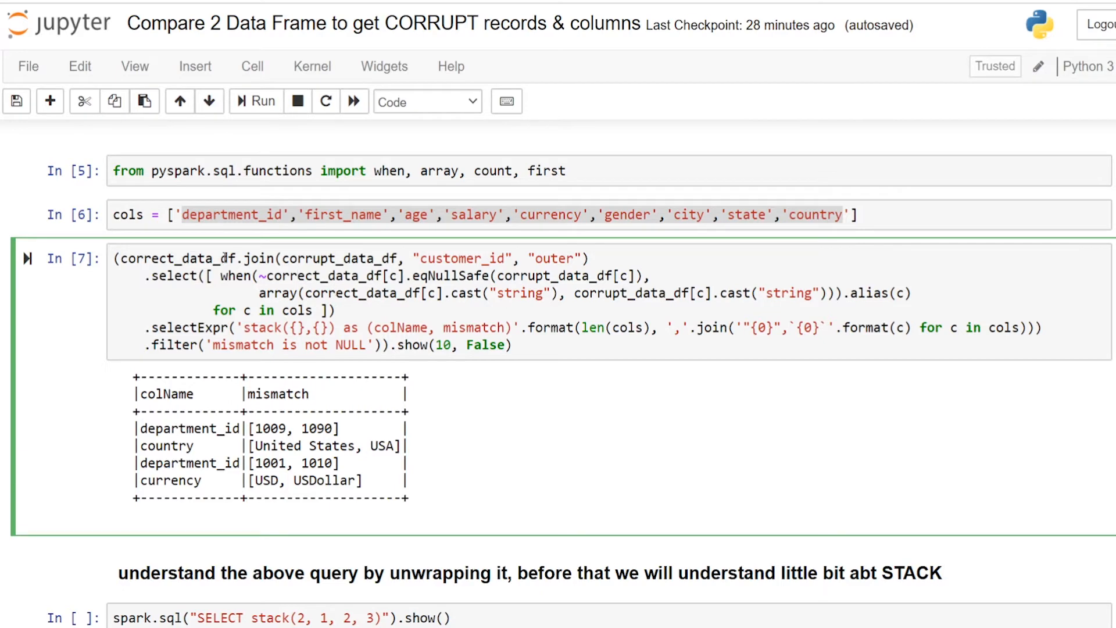
pyautogui.moveTo(534, 277)
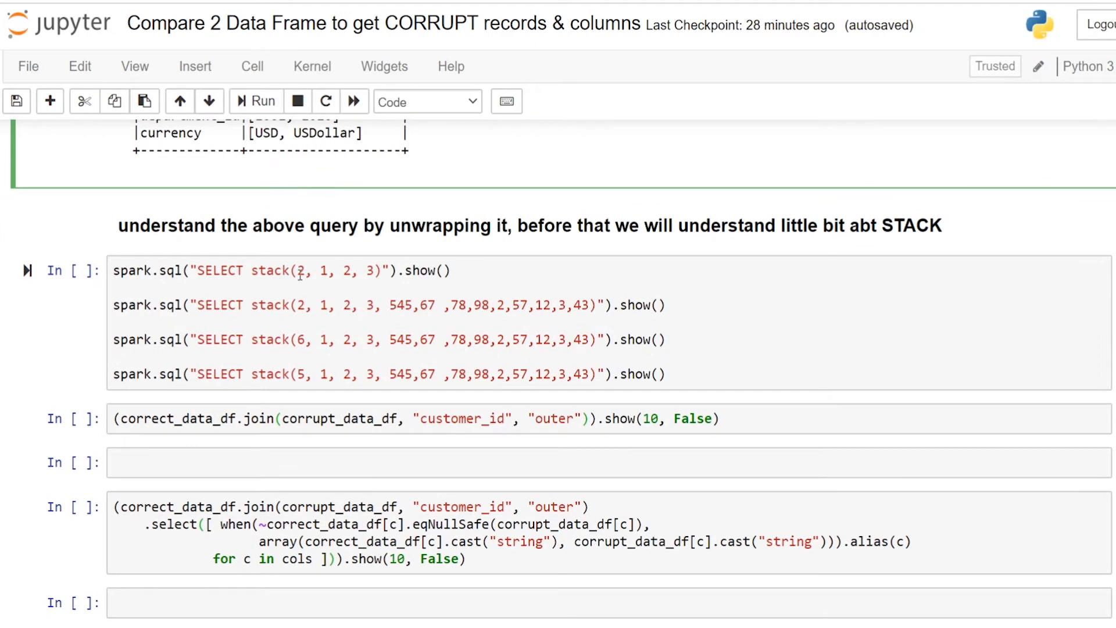
# Highlight the row-count argument of stack and run the spark.sql stack examples cell
pyautogui.click(302, 271)
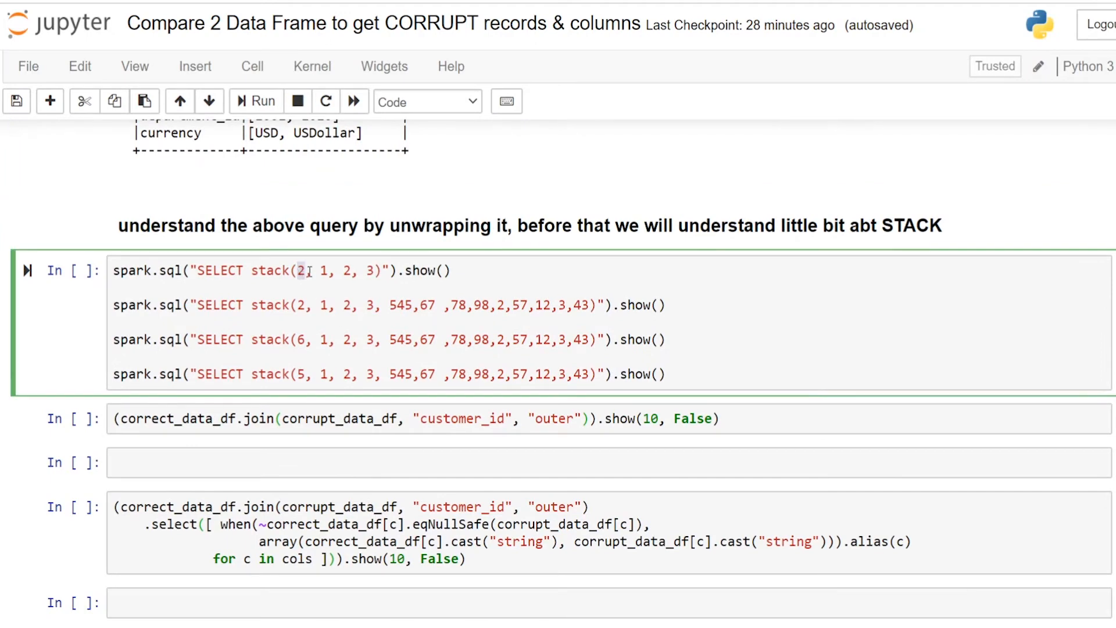
pyautogui.moveTo(312, 271); pyautogui.dragTo(381, 271)
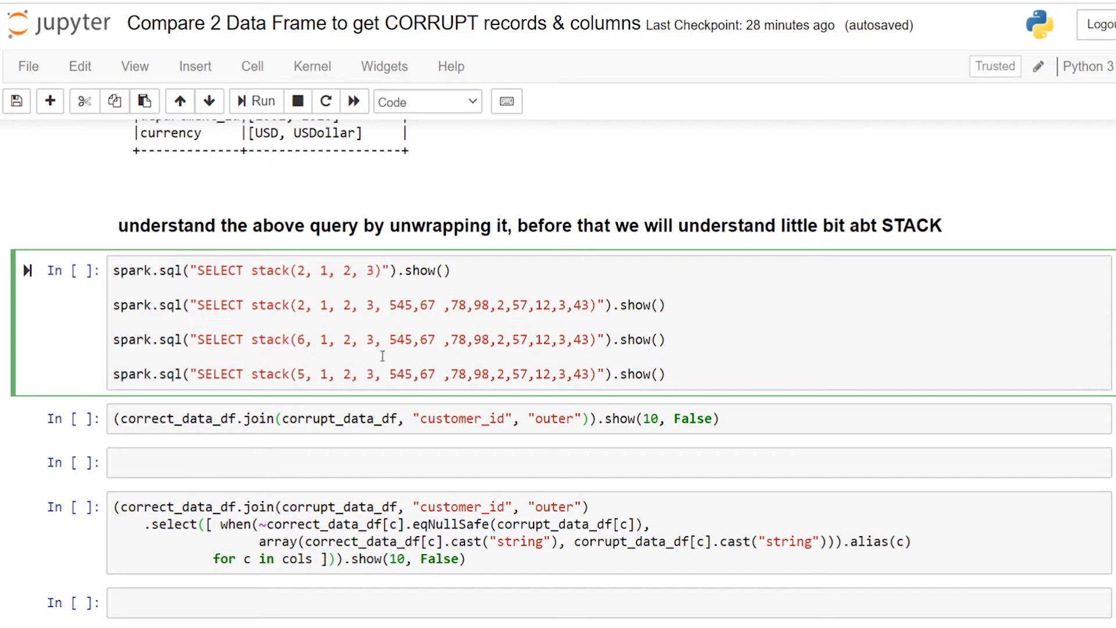
pyautogui.click(256, 100)
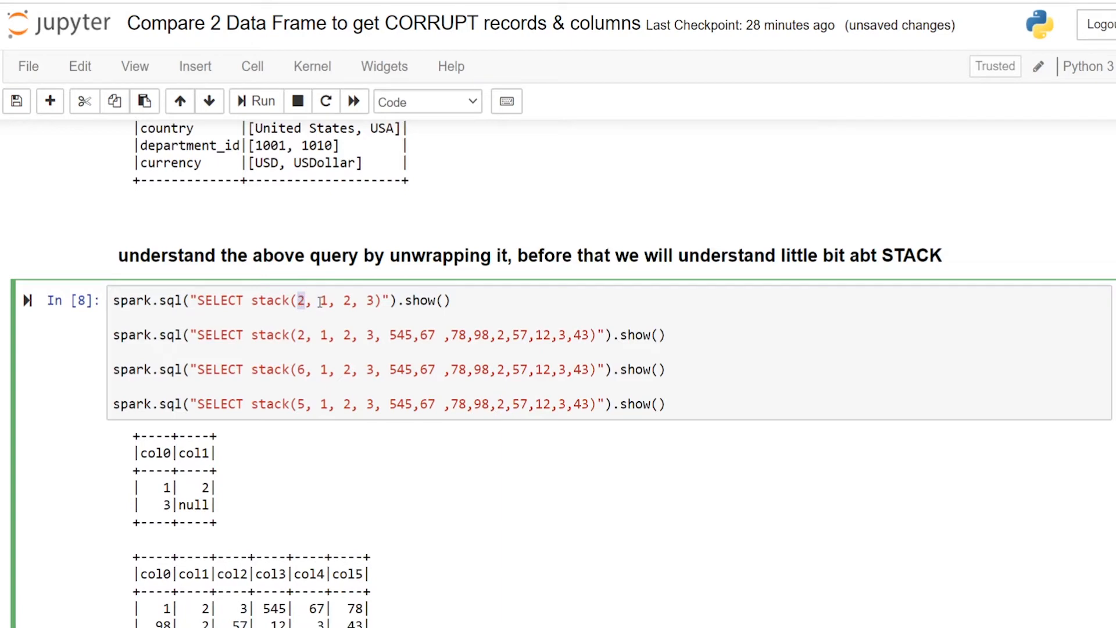
# Highlight the first stack call's row count and the second call's value list
pyautogui.moveTo(316, 300); pyautogui.dragTo(376, 300)
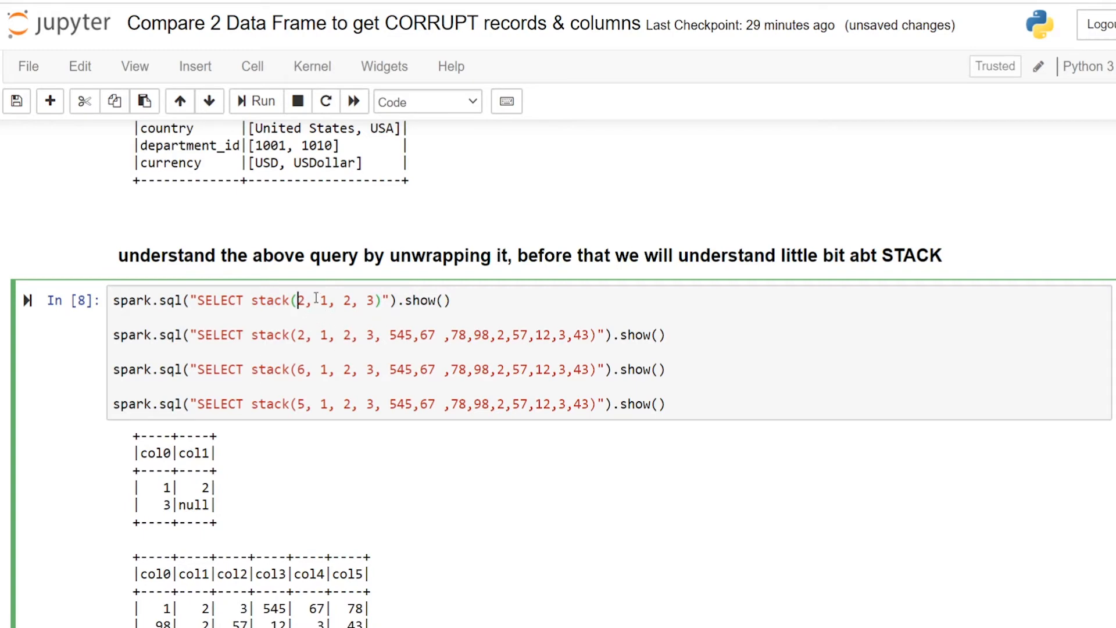
pyautogui.moveTo(319, 300); pyautogui.dragTo(377, 300)
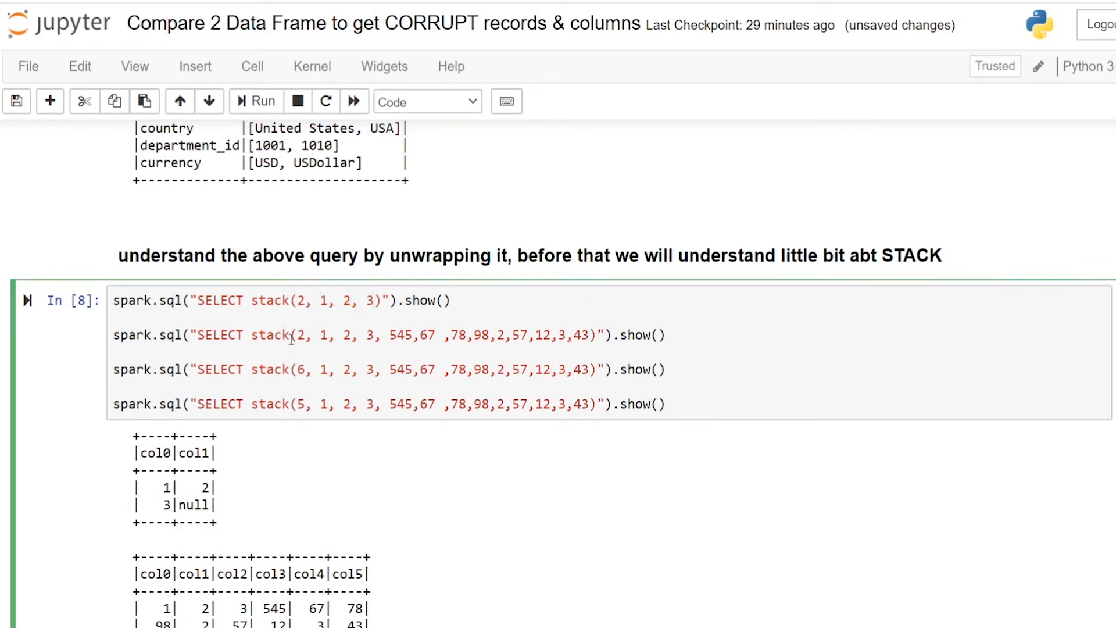
pyautogui.moveTo(318, 335); pyautogui.dragTo(382, 335)
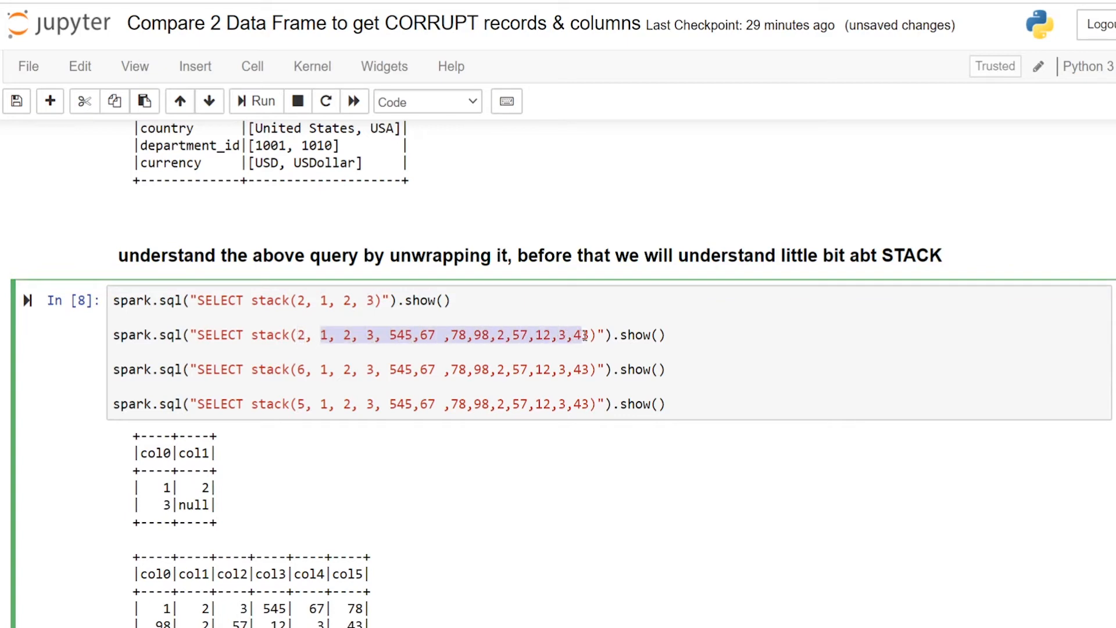
pyautogui.scroll(-3)
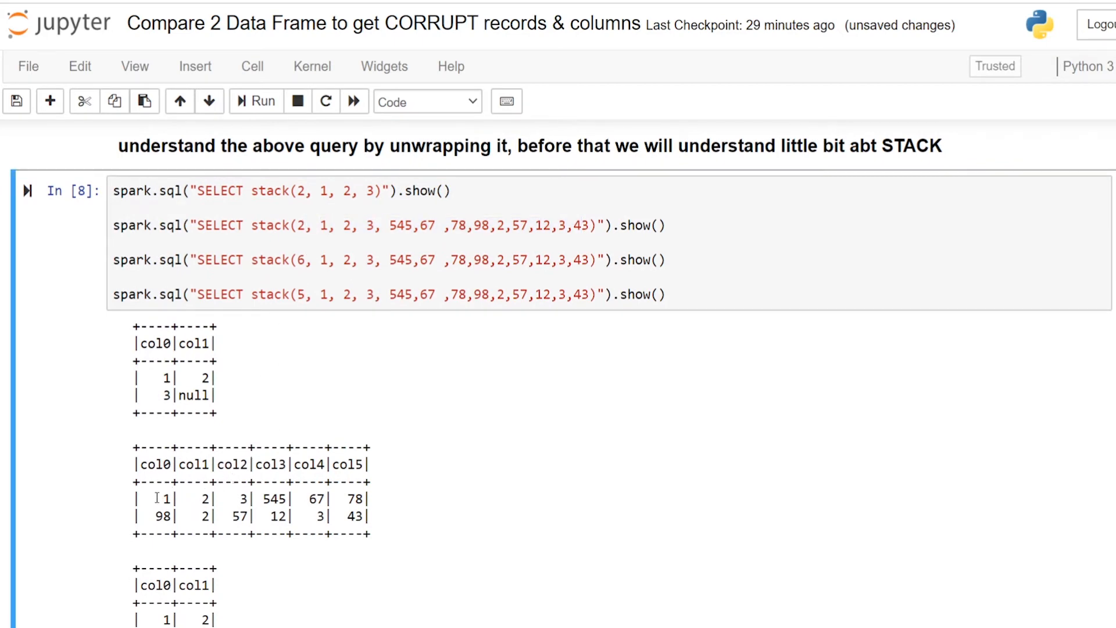
# Highlight the six-column stack result and its second row, then scroll to the full mismatch query
pyautogui.moveTo(157, 499); pyautogui.dragTo(356, 499)
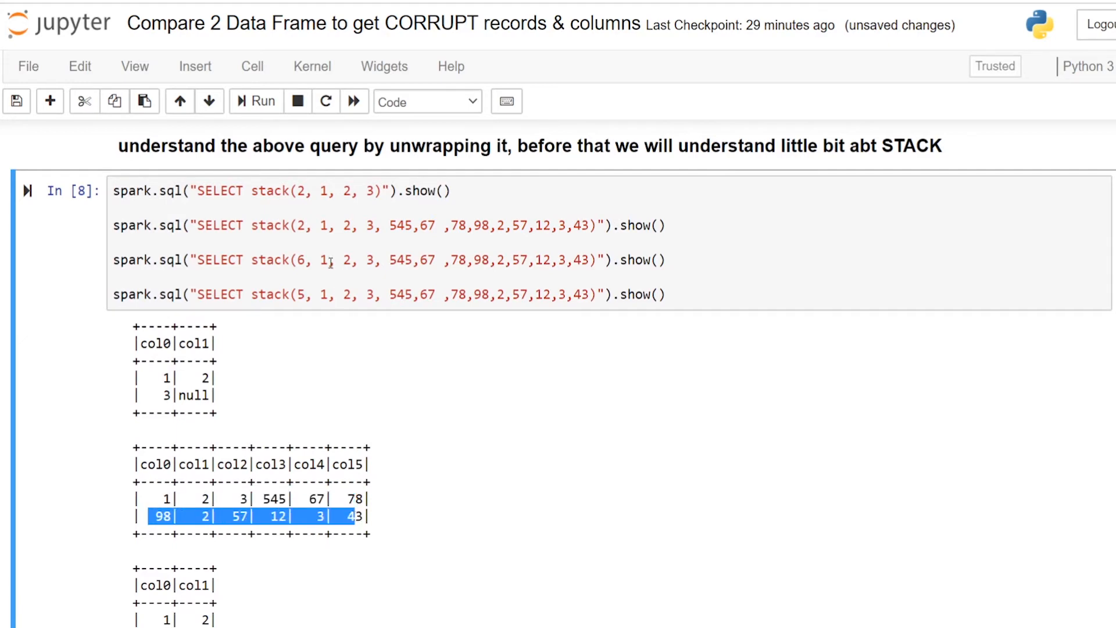
pyautogui.moveTo(320, 225); pyautogui.dragTo(592, 225)
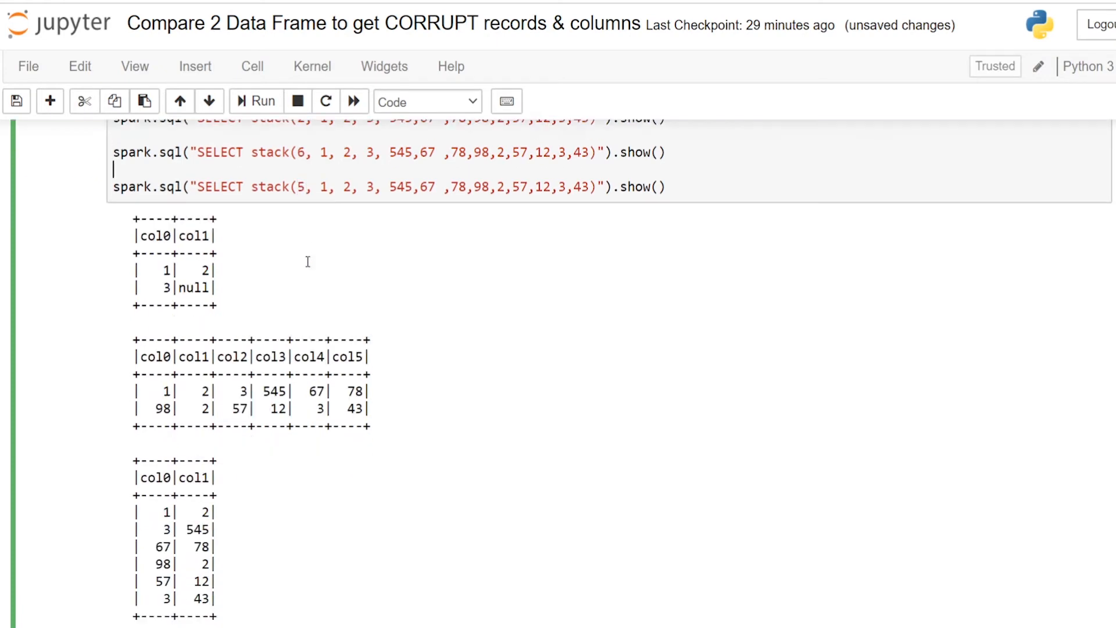
pyautogui.scroll(-3)
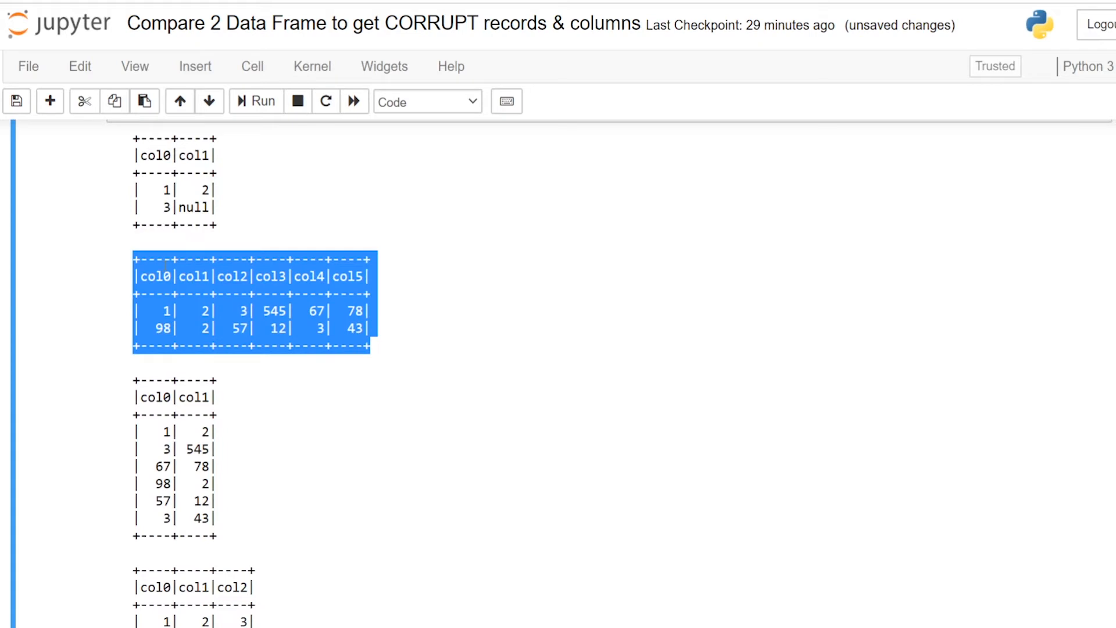
pyautogui.moveTo(130, 388)
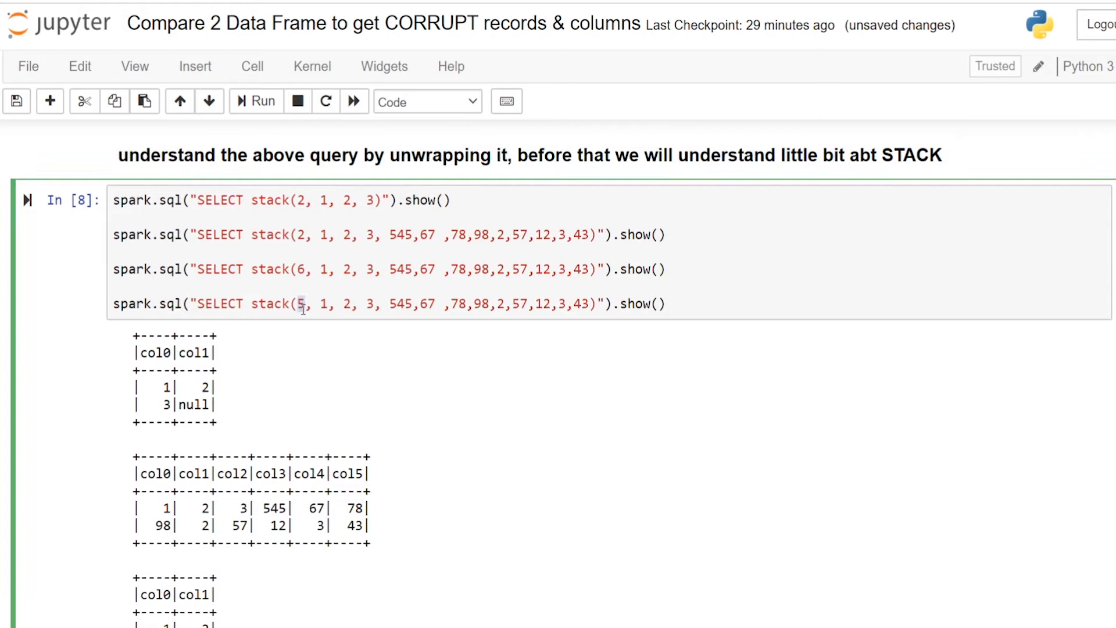
pyautogui.scroll(-3)
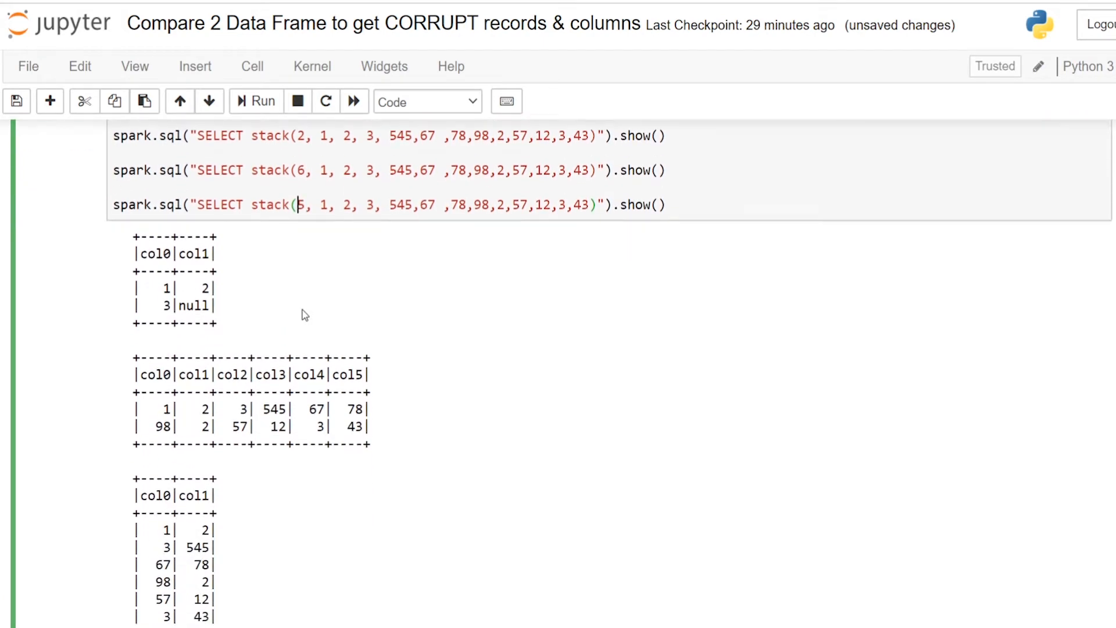
pyautogui.scroll(-3)
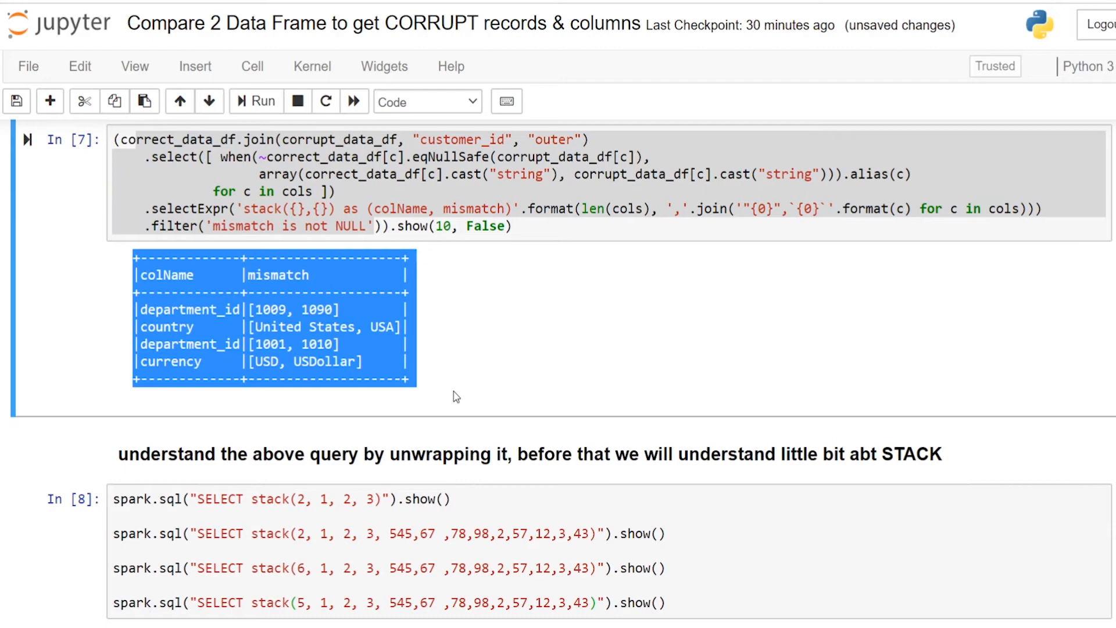
# Scroll to the unrun join-and-select cell and highlight correct_data_df in its when condition
pyautogui.scroll(-3)
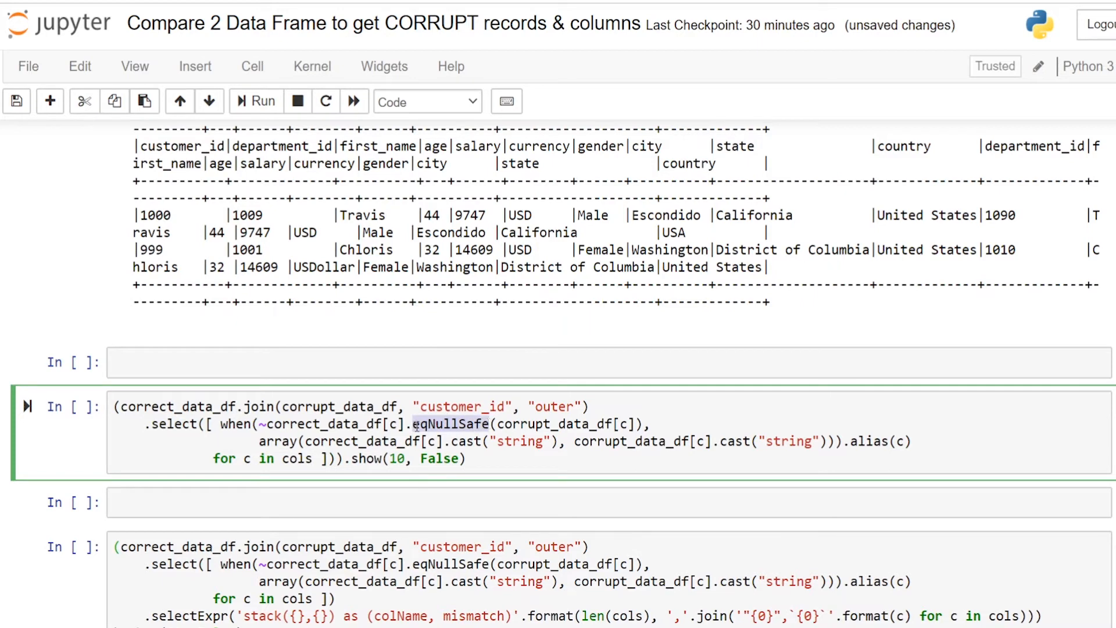
pyautogui.moveTo(451, 425)
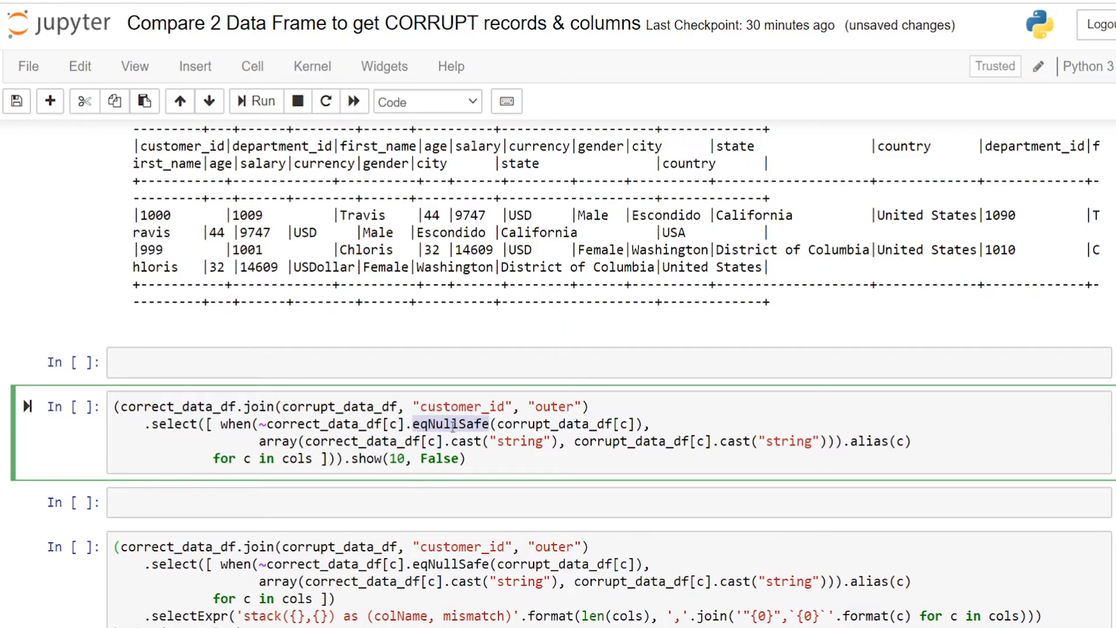
pyautogui.moveTo(472, 428)
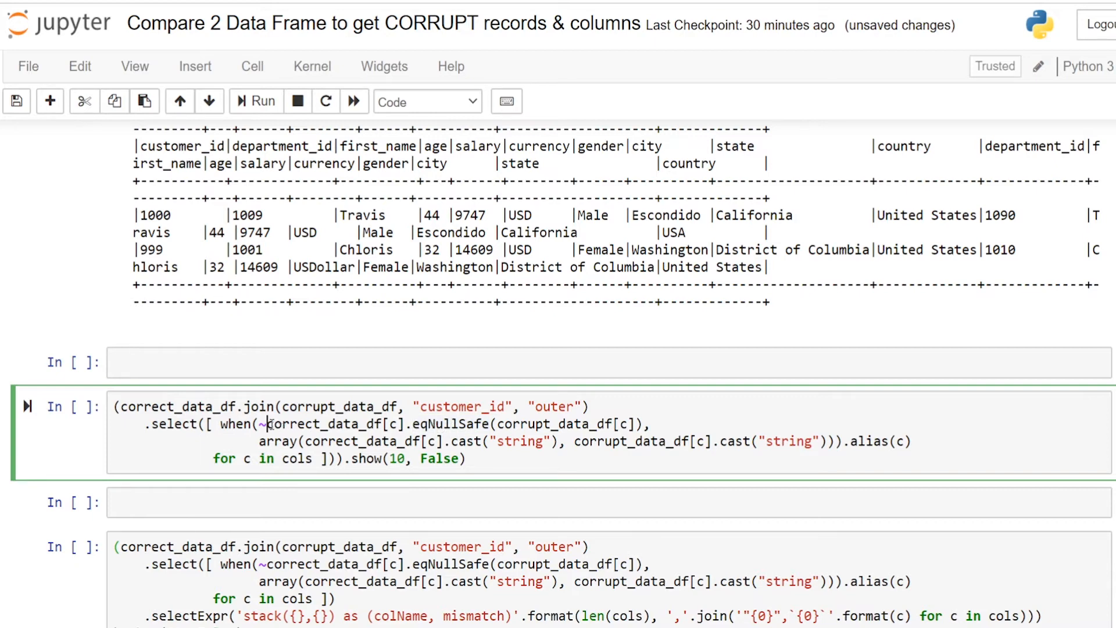
pyautogui.doubleClick(318, 423)
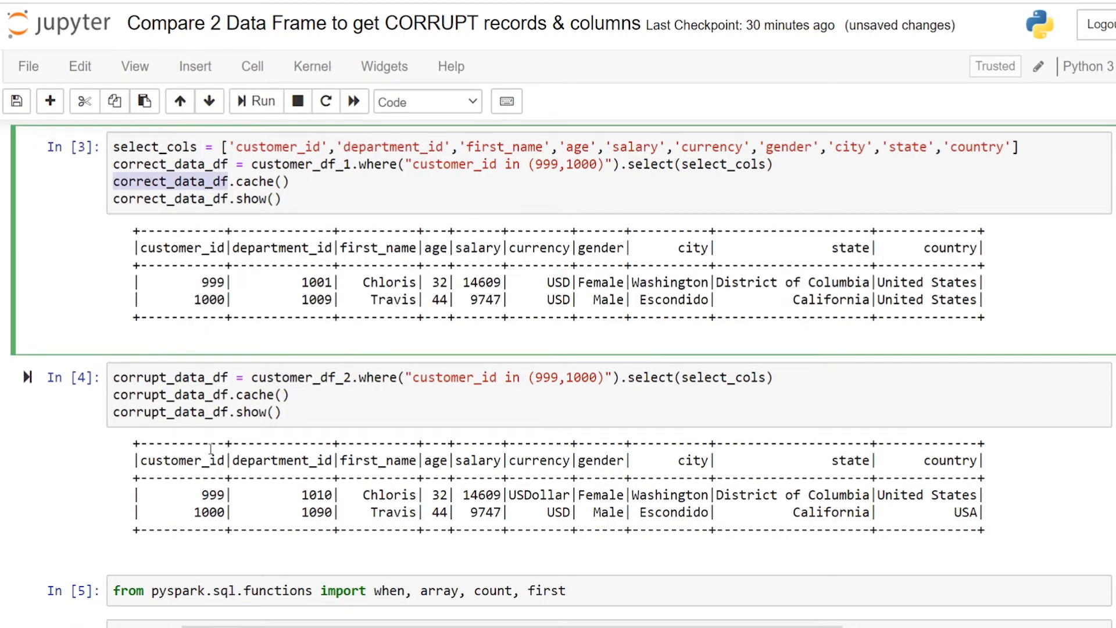
# Highlight correct_data_df in its definition cell for customers 999 and 1000
pyautogui.doubleClick(313, 495)
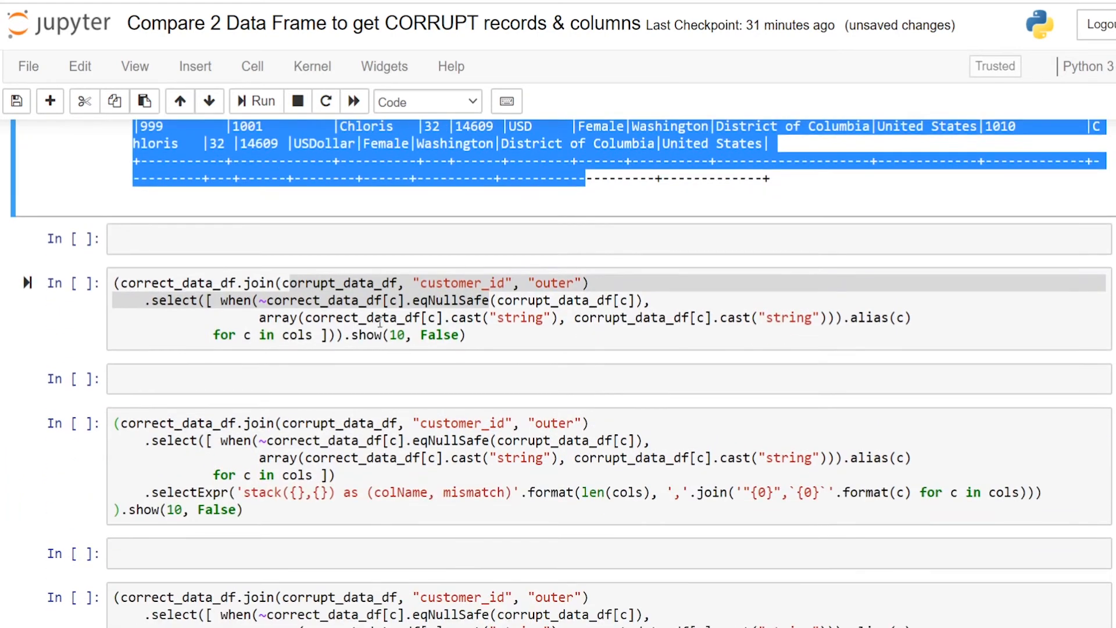
# Highlight corrupt_data_df, the array call and the cast("string") in the join-and-select cell
pyautogui.doubleClick(447, 299)
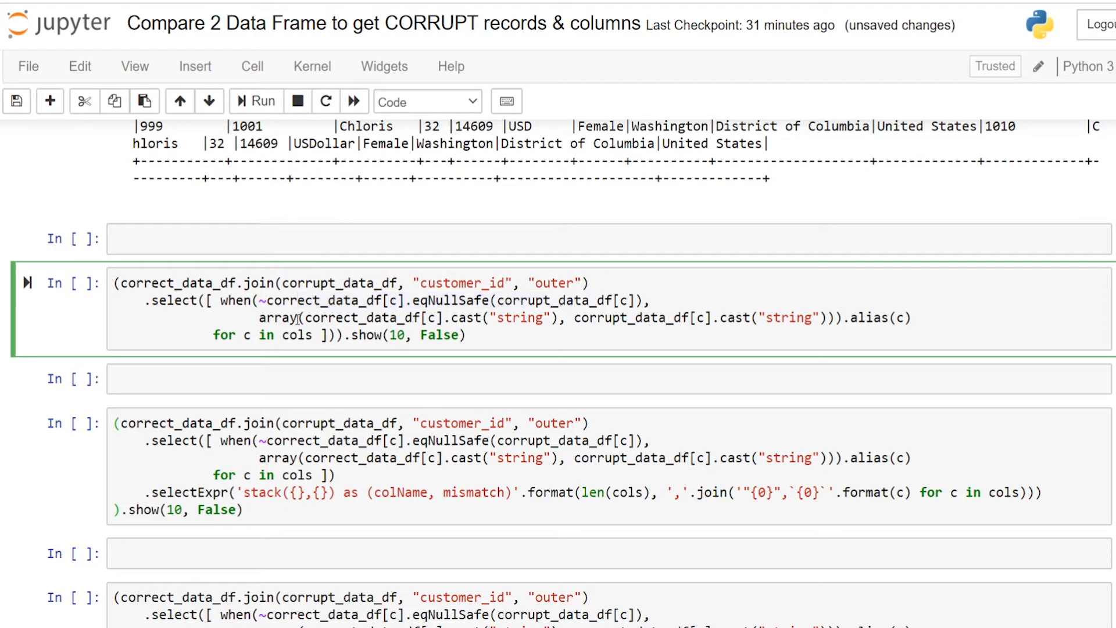
pyautogui.doubleClick(368, 317)
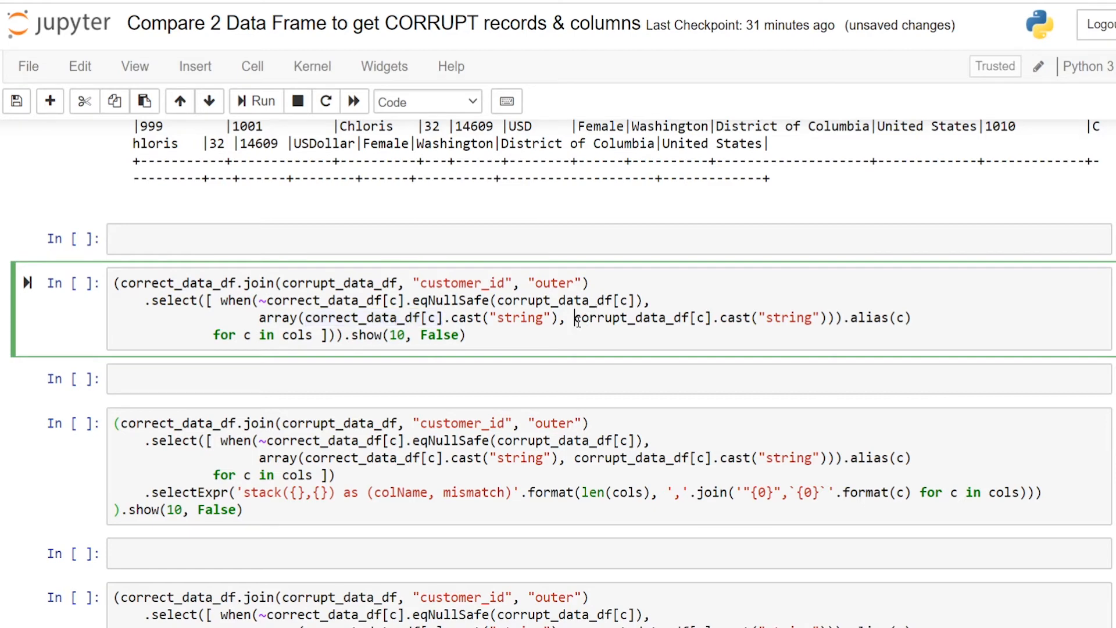
pyautogui.doubleClick(637, 317)
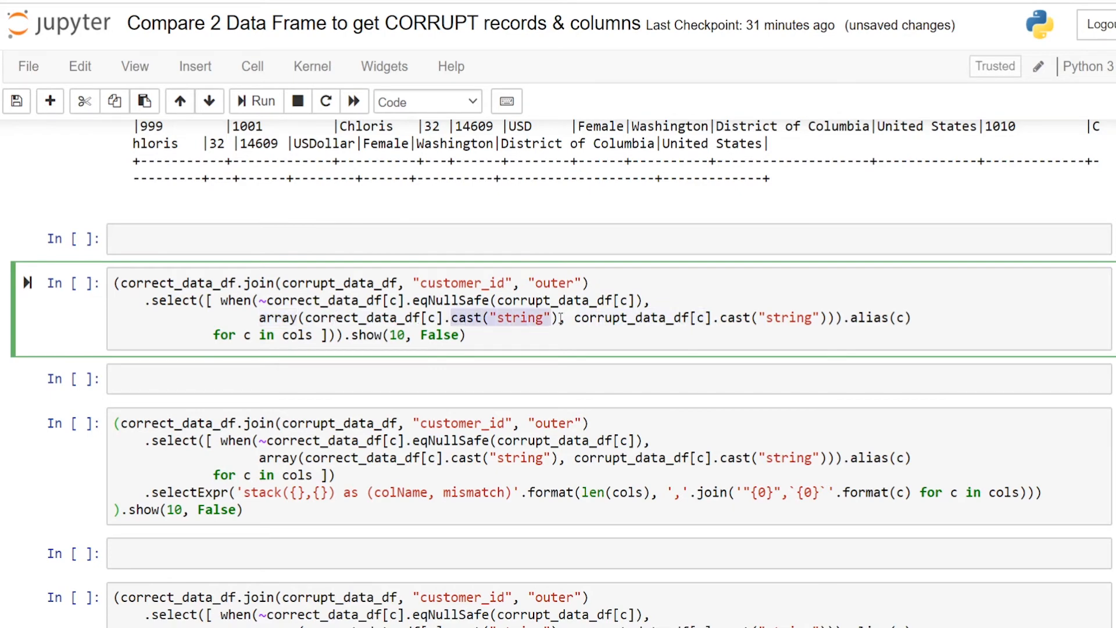
pyautogui.moveTo(562, 317); pyautogui.dragTo(825, 317)
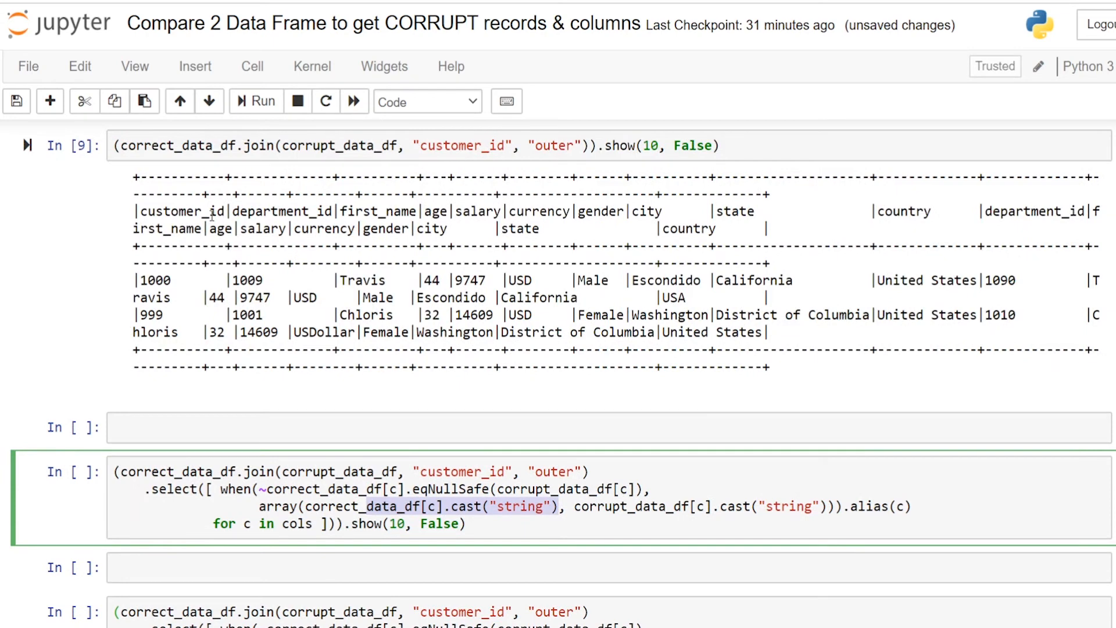
# Highlight department_id 1001 in the outer-join output, then a value in the select cell
pyautogui.doubleClick(280, 210)
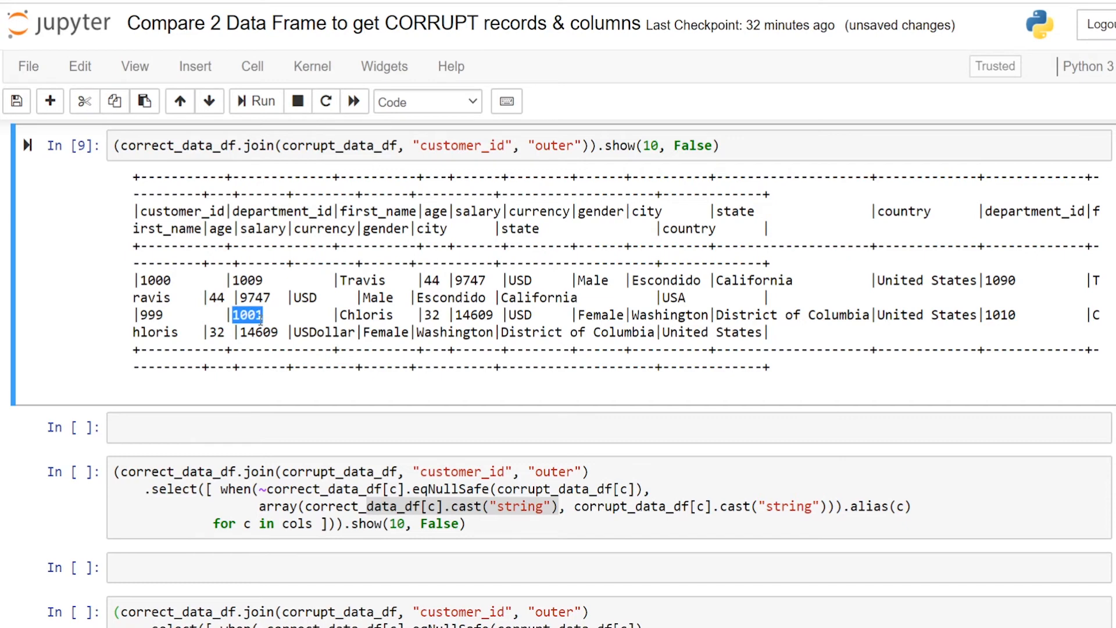
pyautogui.moveTo(317, 210)
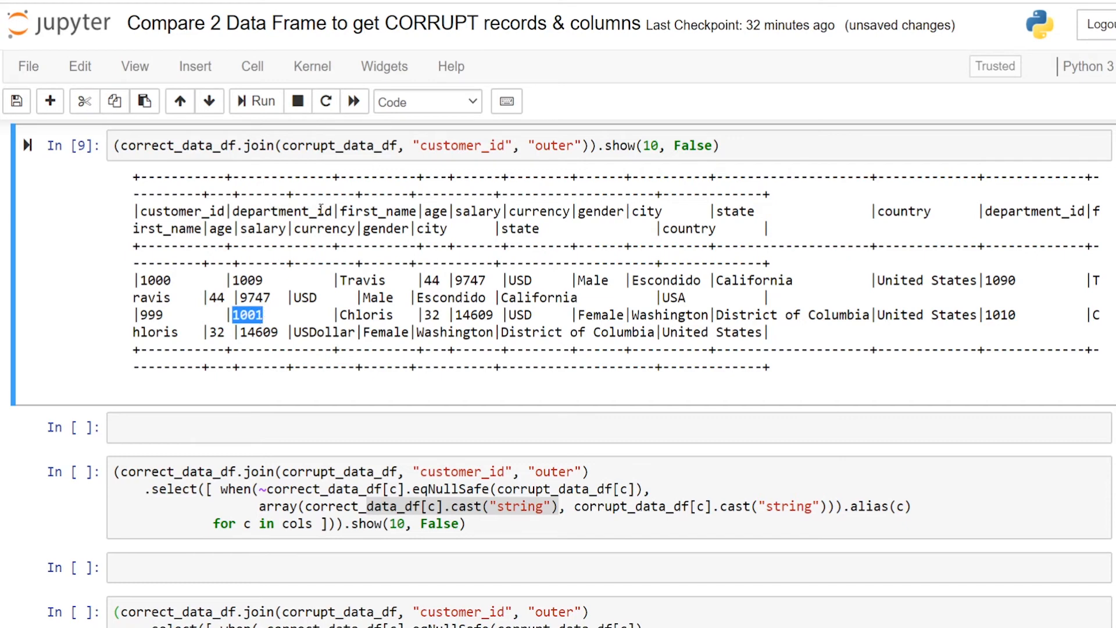
pyautogui.moveTo(716, 210)
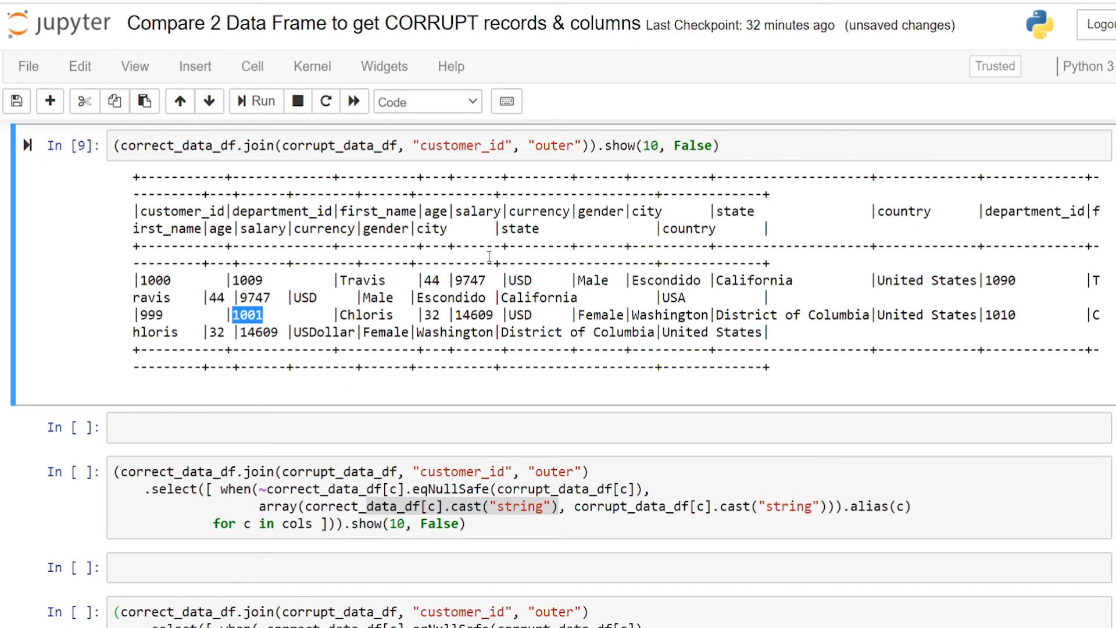
pyautogui.moveTo(725, 303)
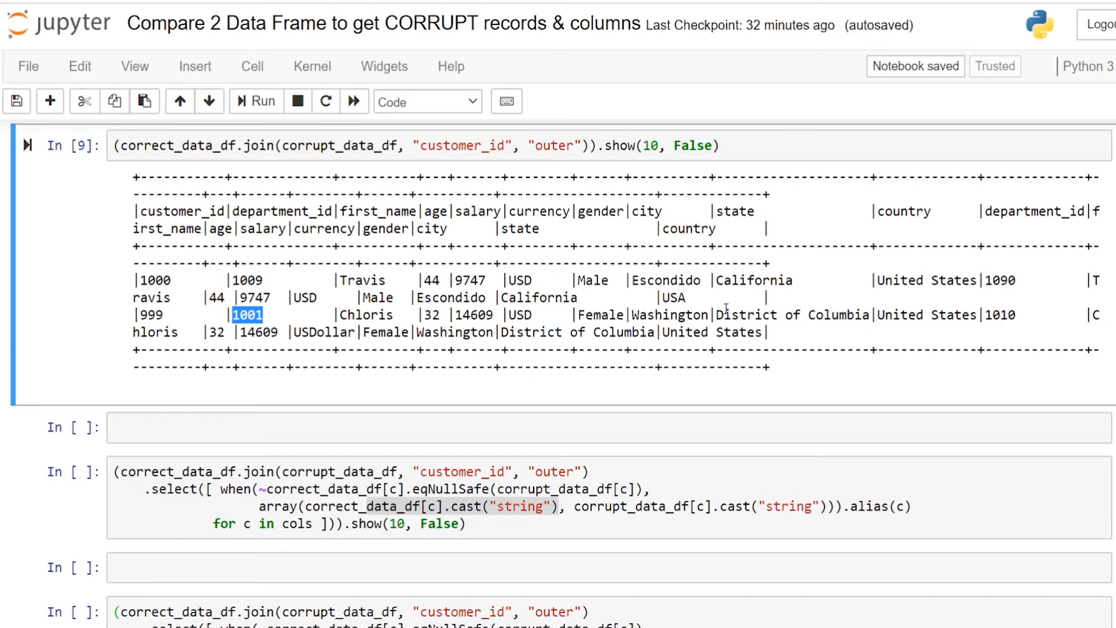
pyautogui.doubleClick(323, 333)
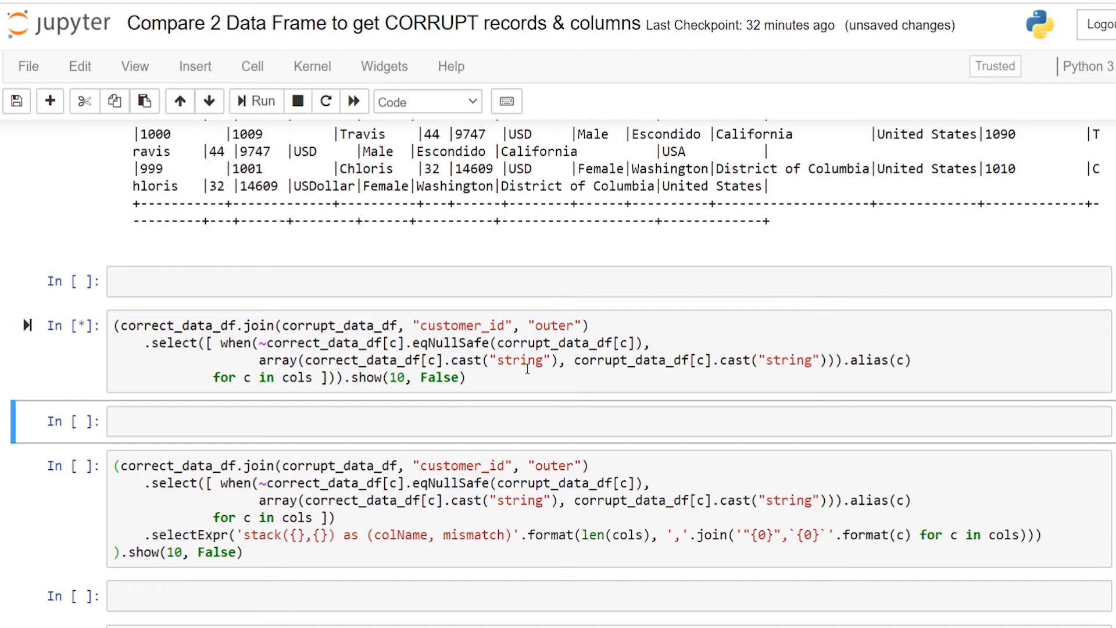
# Inspect the In [10] when/array output with paired values and nulls, scrolling to the stack variant
pyautogui.scroll(-3)
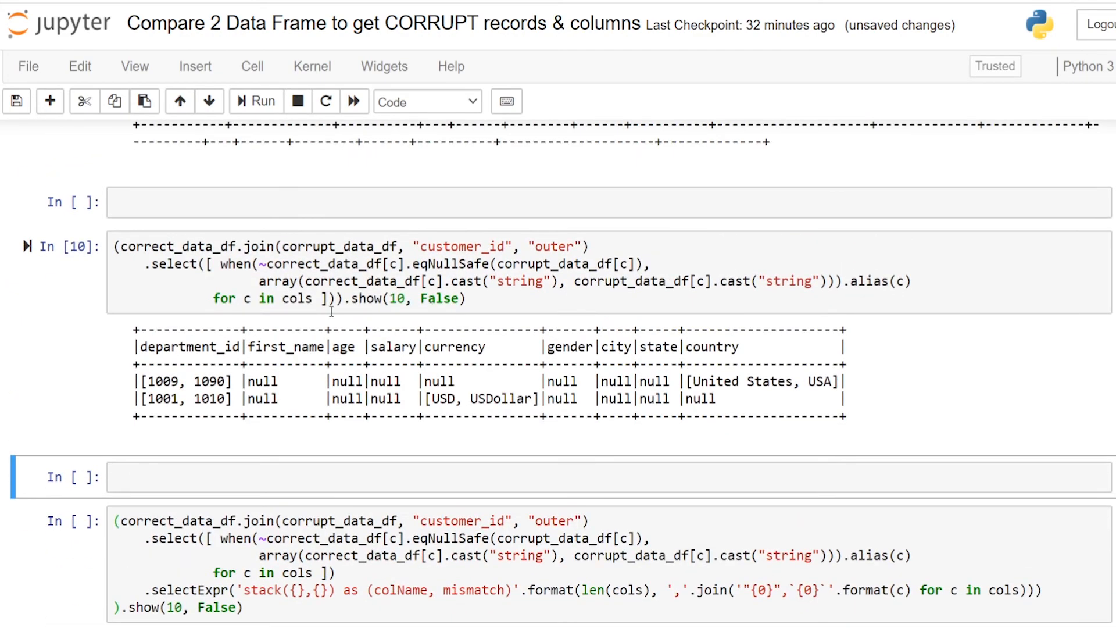
pyautogui.doubleClick(176, 346)
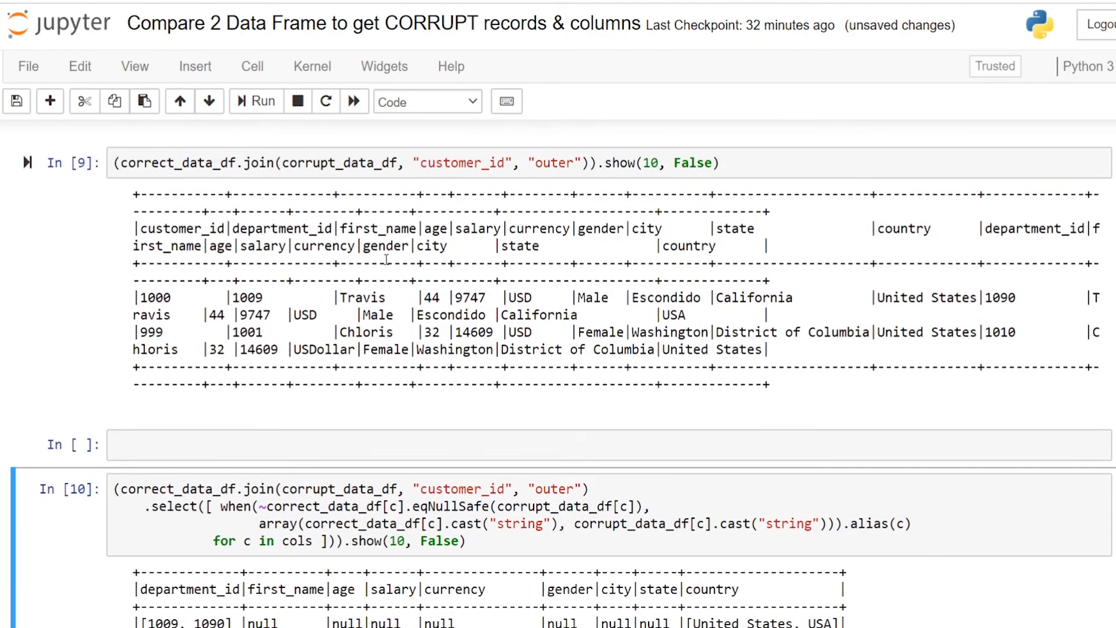
pyautogui.scroll(-3)
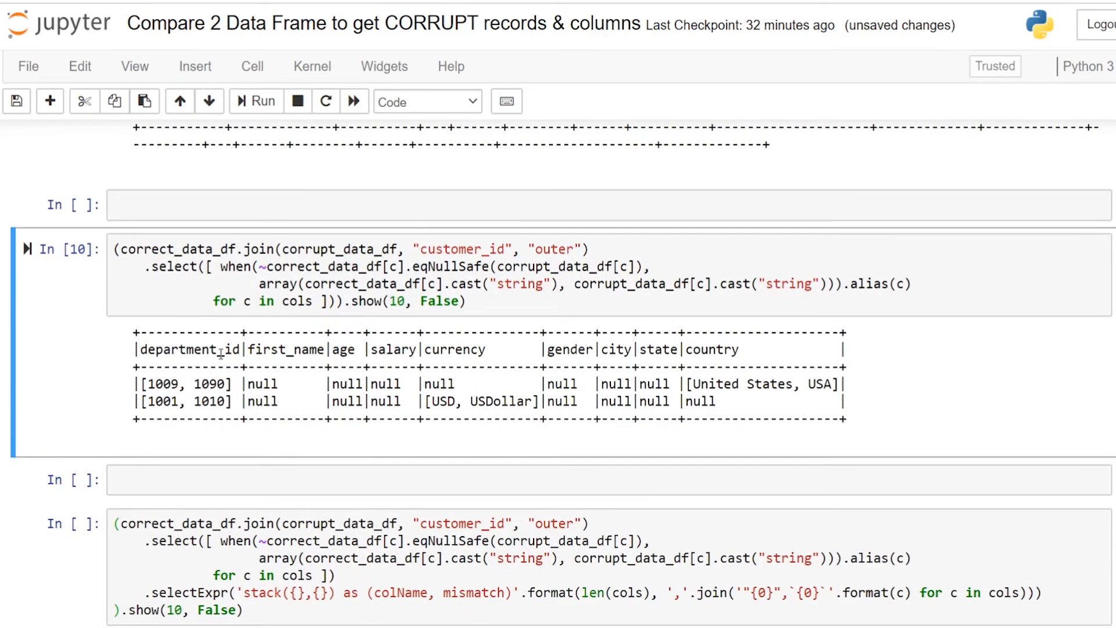
pyautogui.moveTo(189, 350)
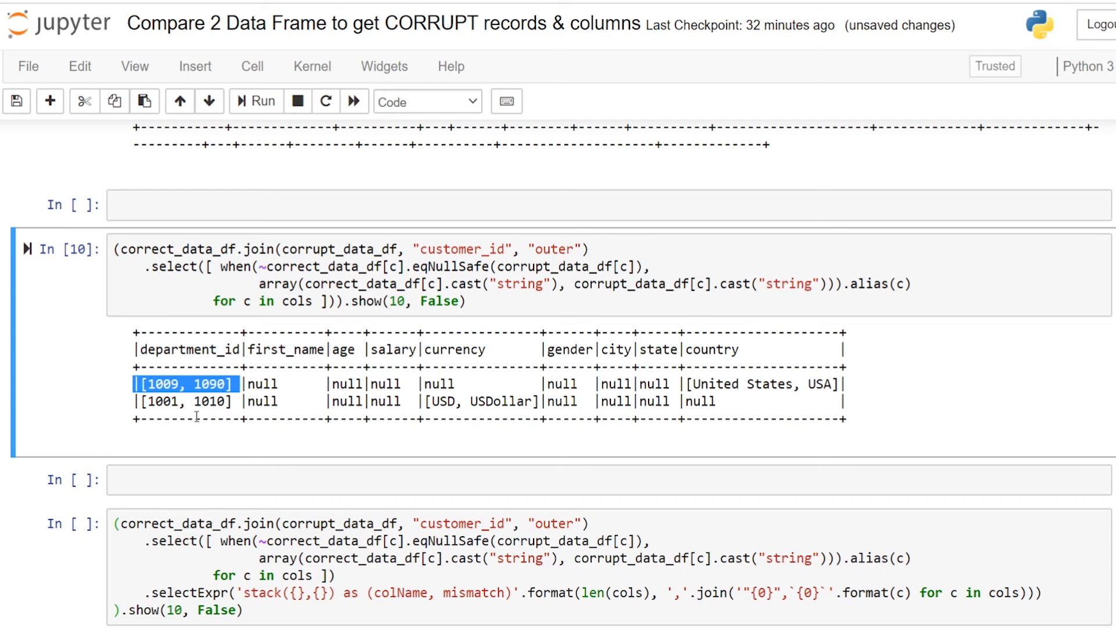
pyautogui.scroll(-3)
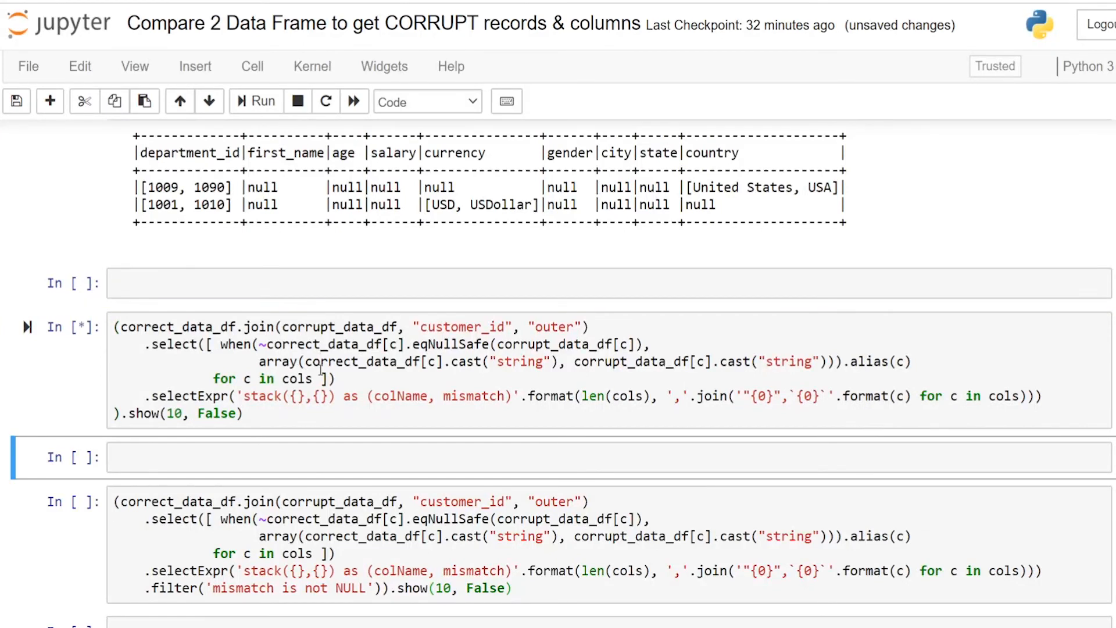
# Review the stacked In [11] output, marking the department_id row among the colName/mismatch pairs
pyautogui.scroll(-3)
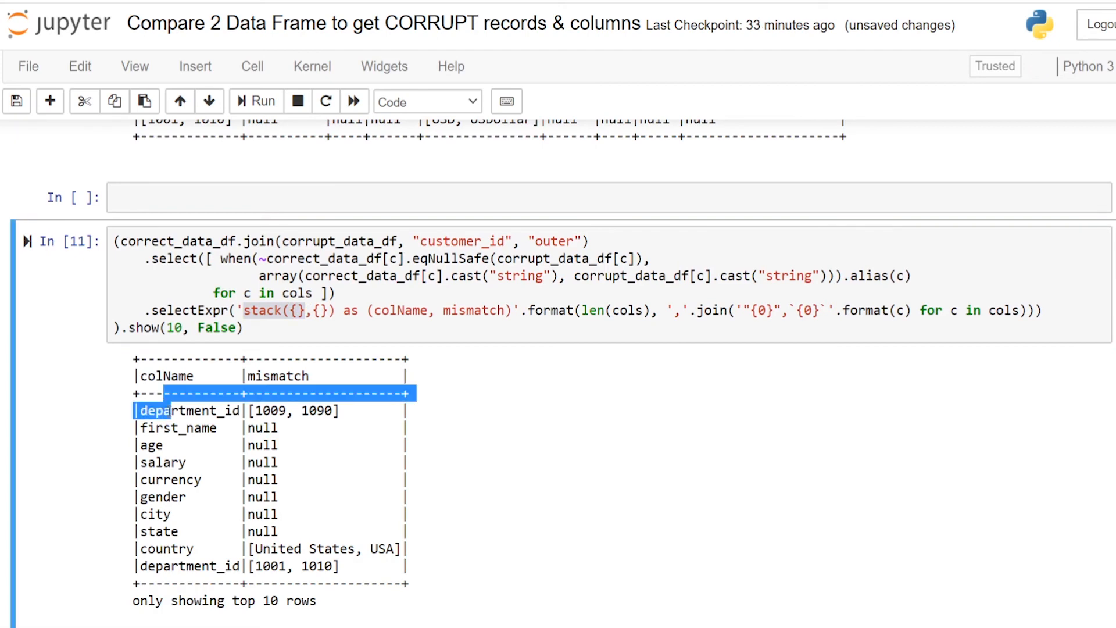
pyautogui.moveTo(164, 398); pyautogui.dragTo(171, 479)
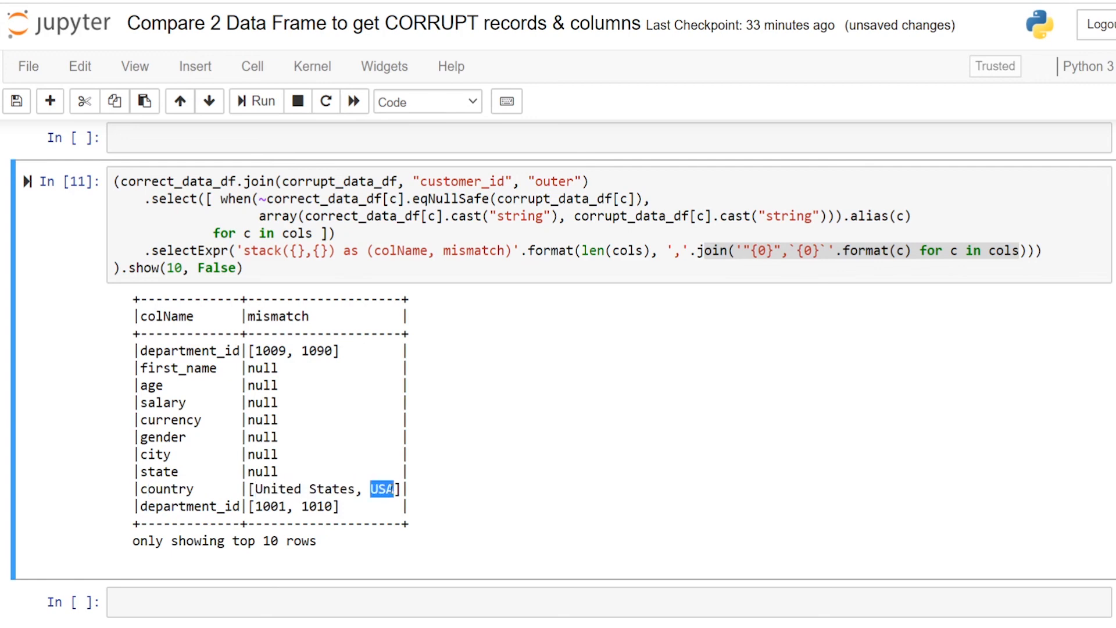
pyautogui.moveTo(276, 312)
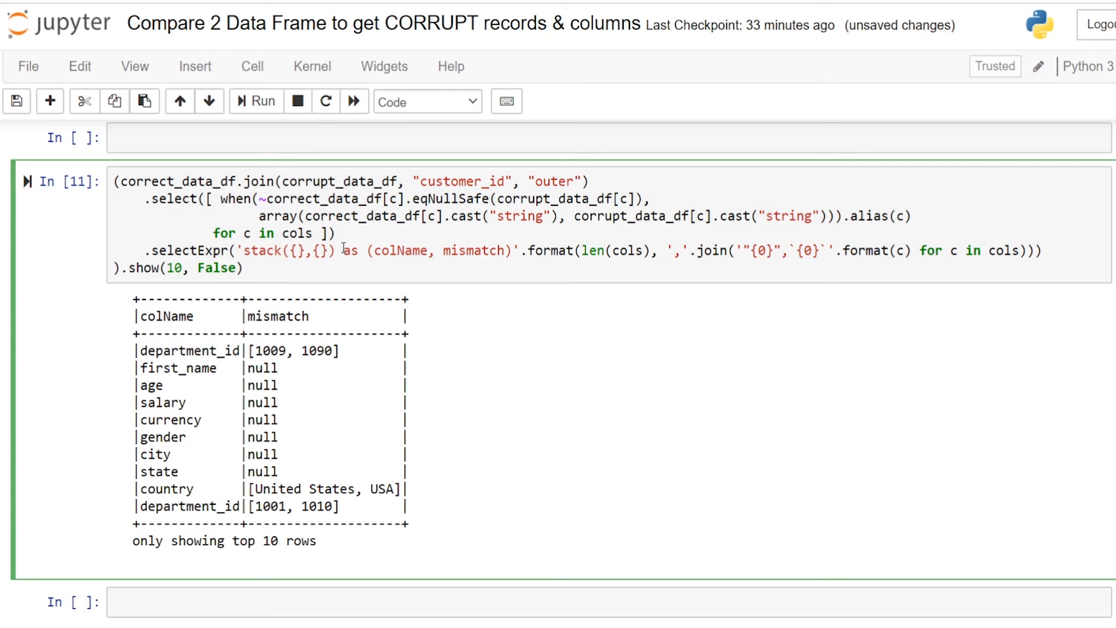
pyautogui.scroll(-3)
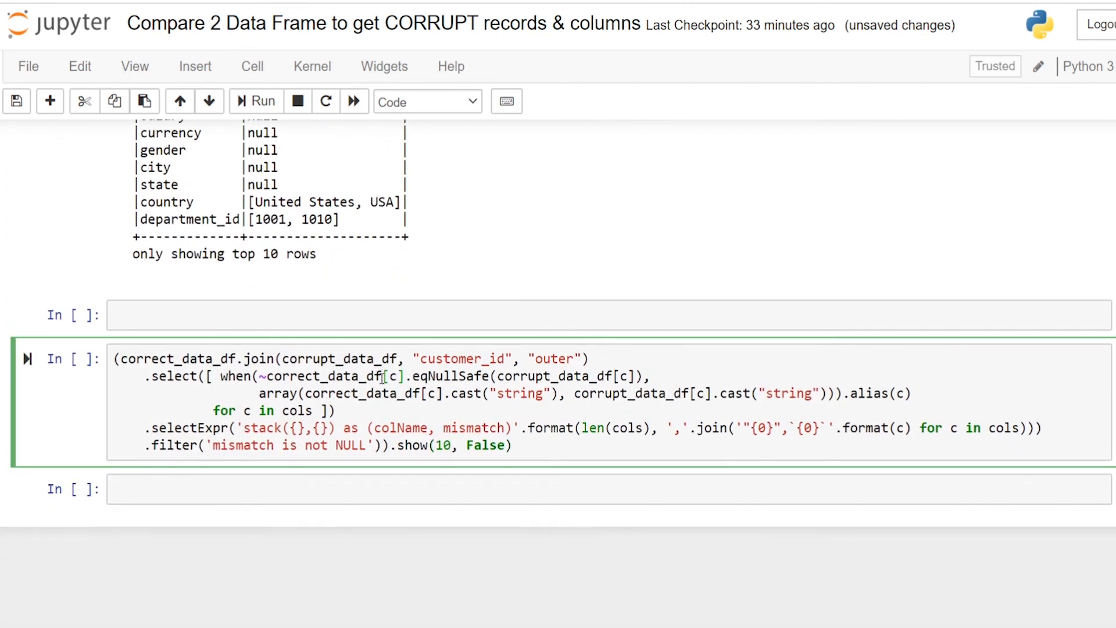
# Run the .filter('mismatch is not NULL') cell and mark the null rows from first_name to state
pyautogui.press('Shift+Enter')
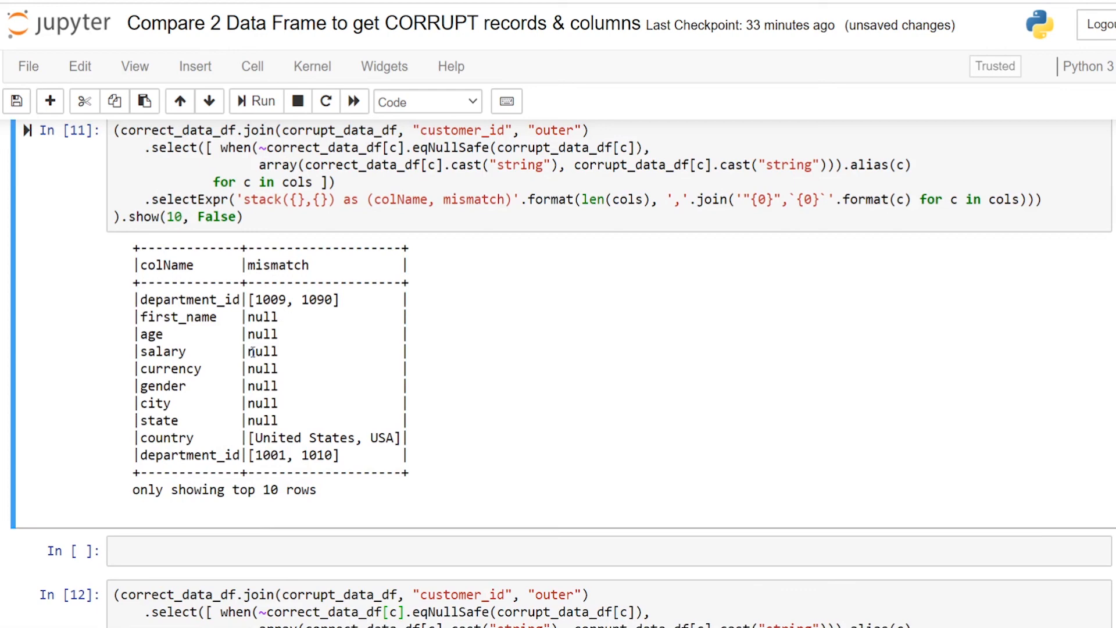
pyautogui.moveTo(134, 311); pyautogui.dragTo(370, 420)
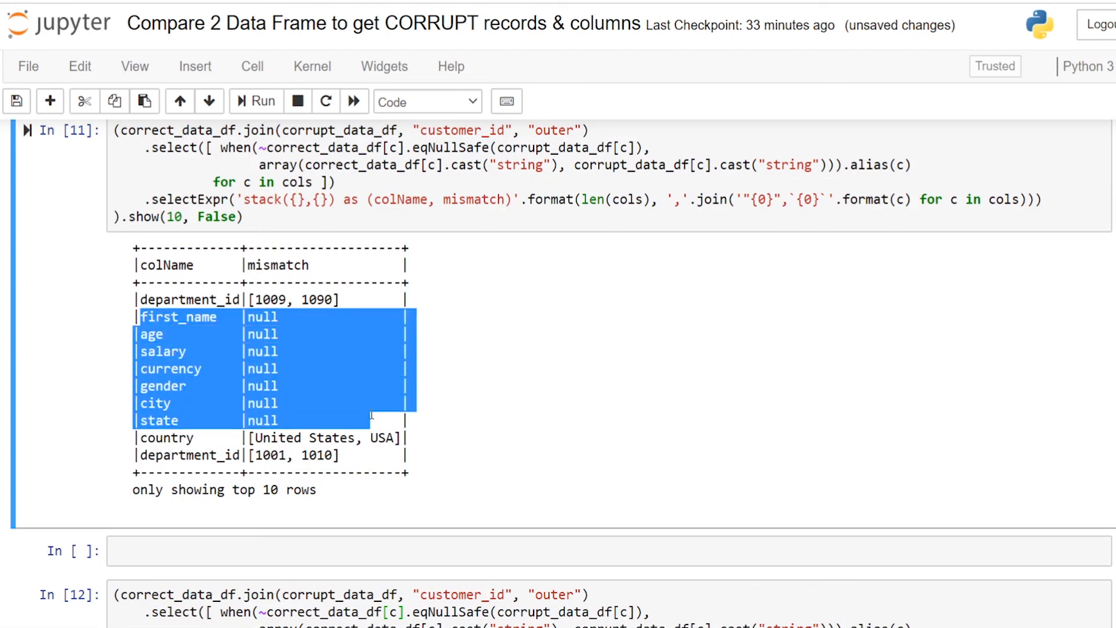